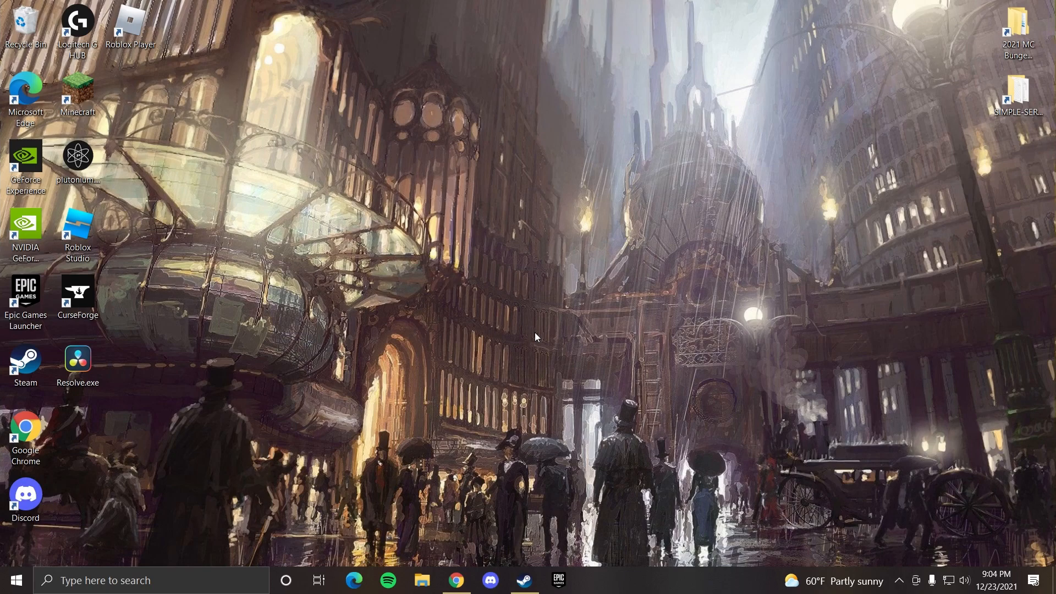
mouse_move(535, 449)
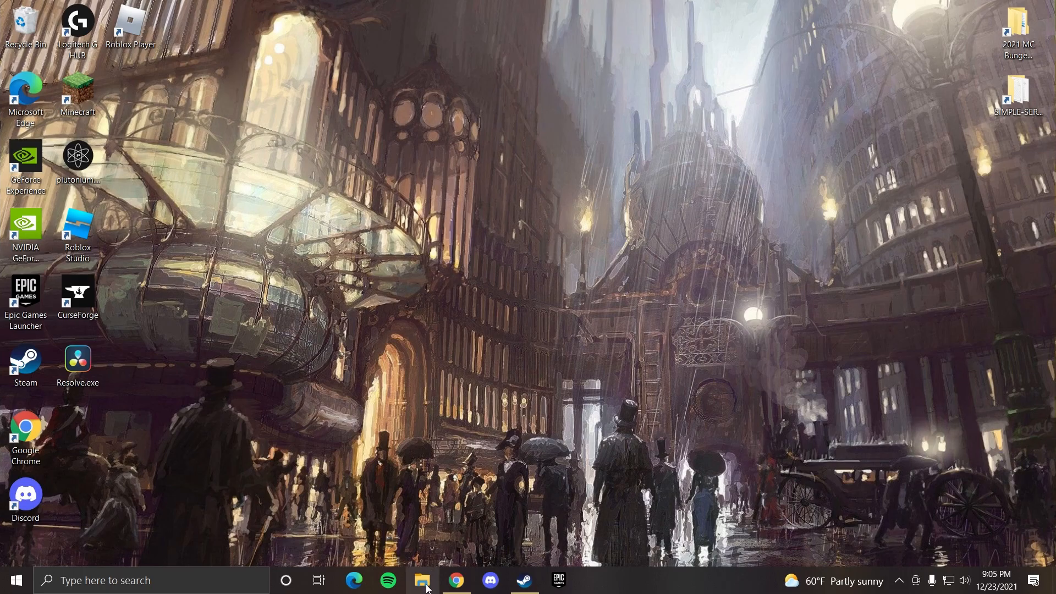
Browse to Unturned > Servers > server and open Config.json in Notepad
click(422, 579)
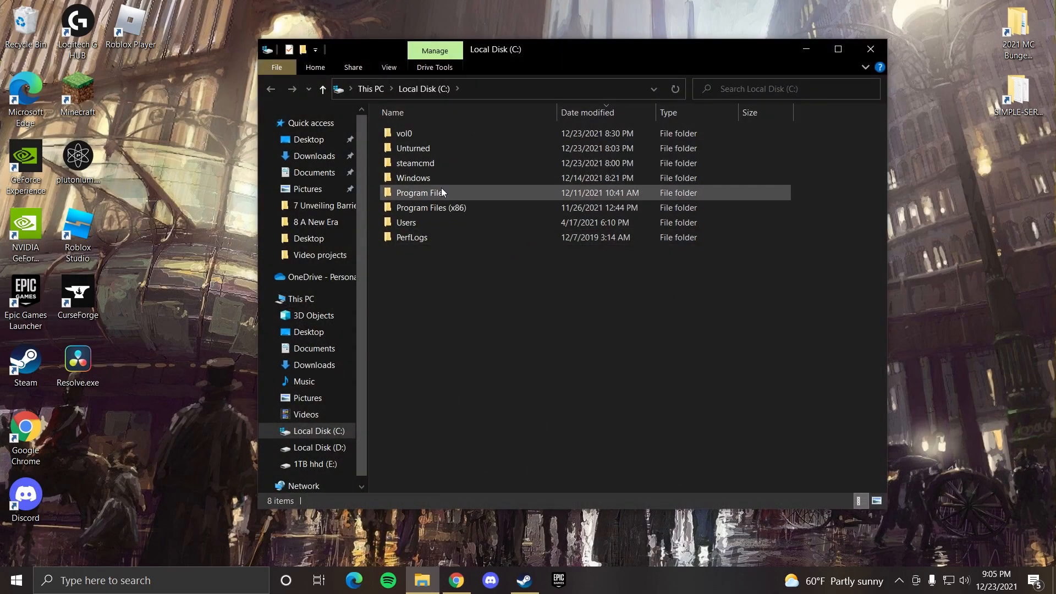
double_click(412, 148)
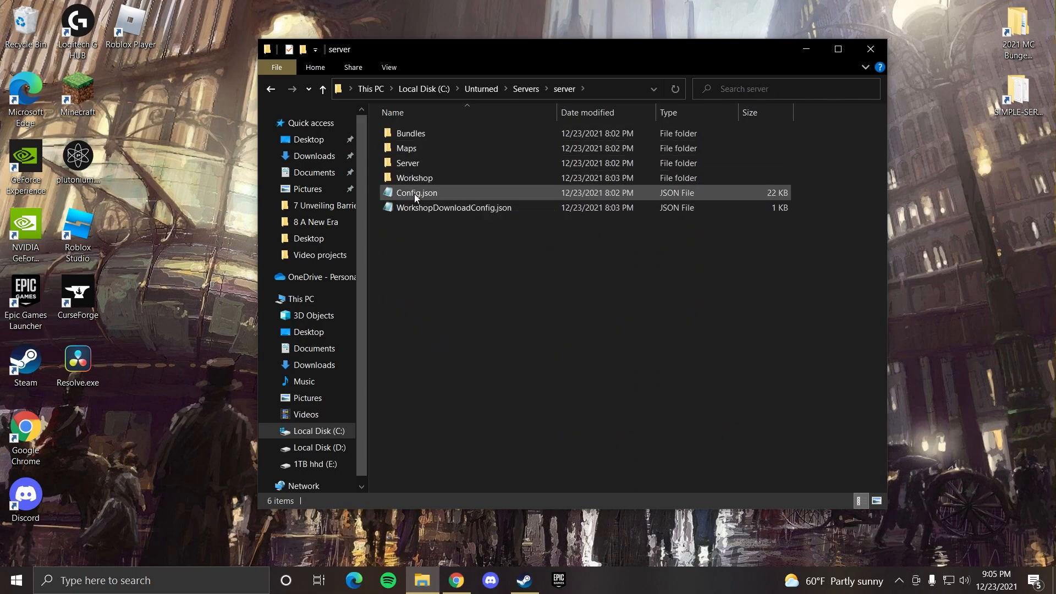
double_click(416, 192)
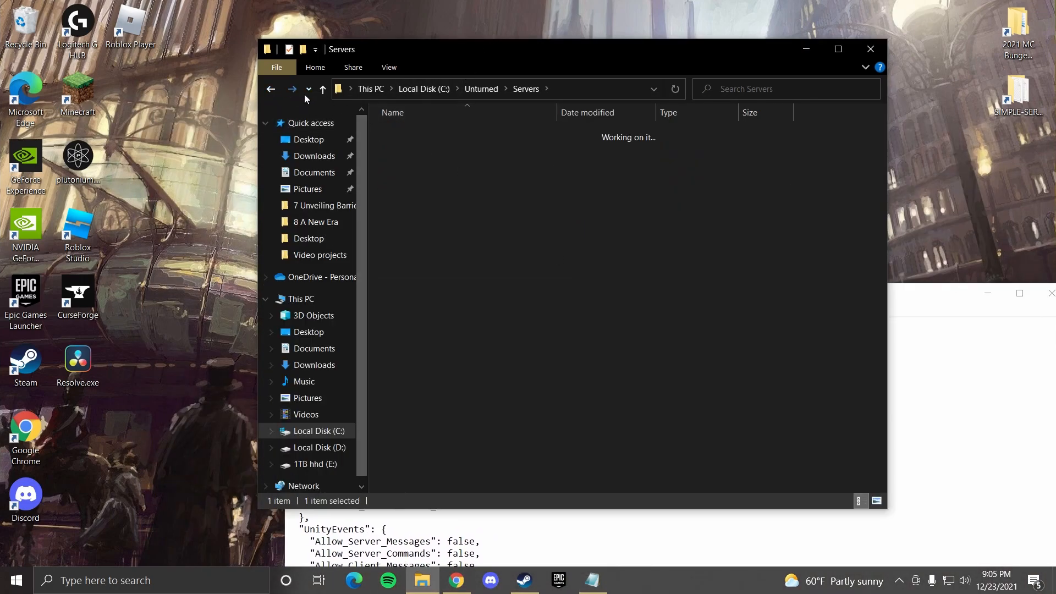
double_click(423, 133)
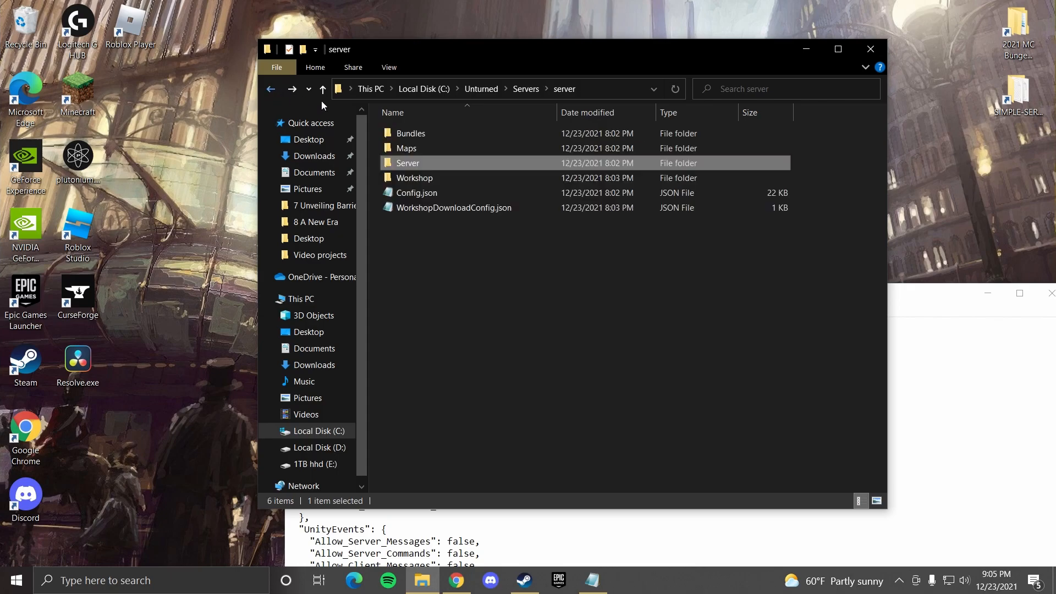
double_click(416, 192)
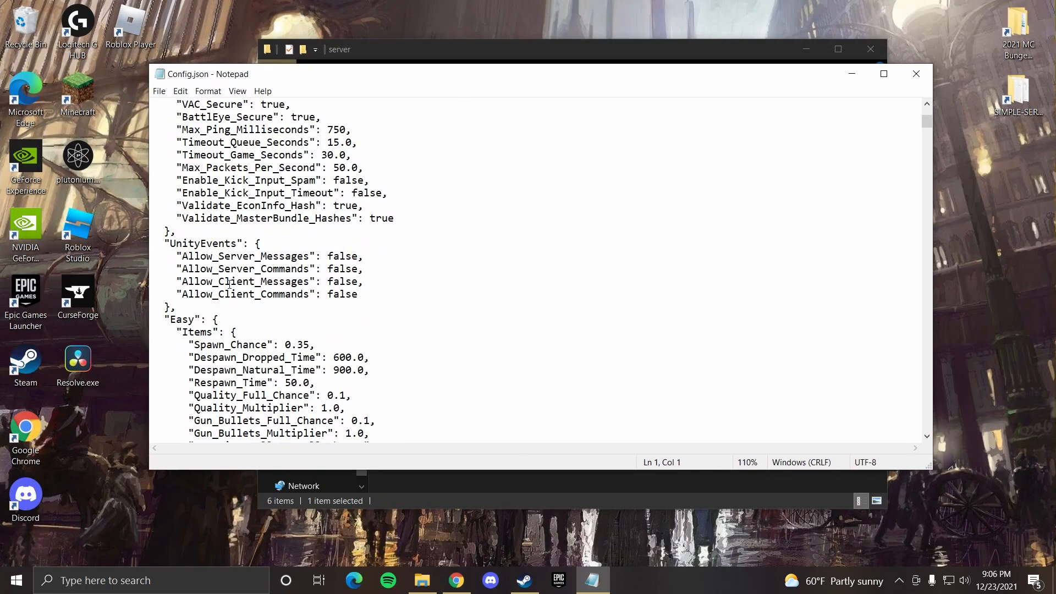
Find 'normal' then the next match to land on the Hard difficulty settings
key(ctrl+f)
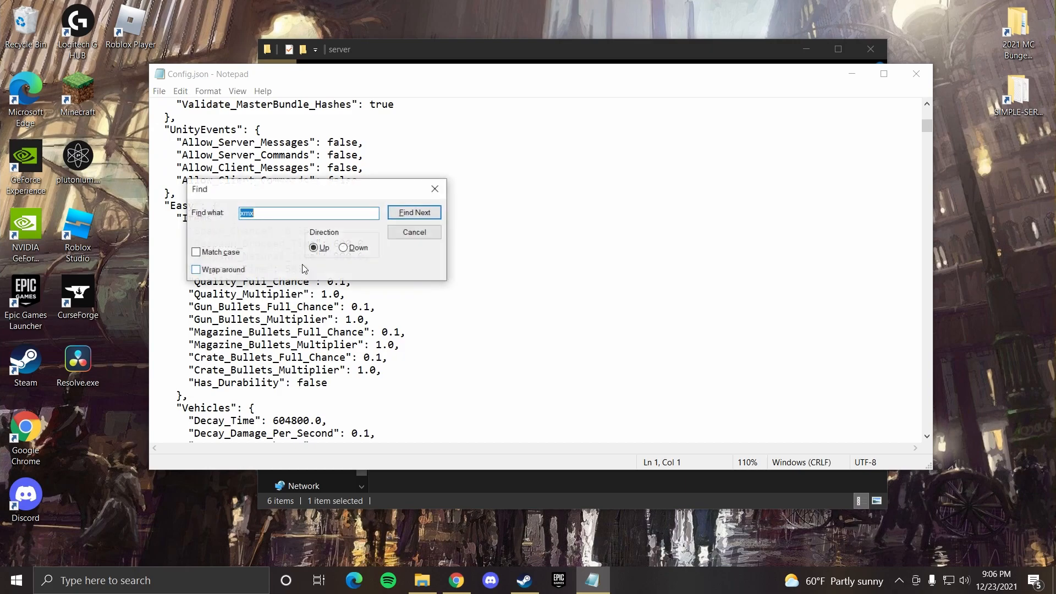
text(normal)
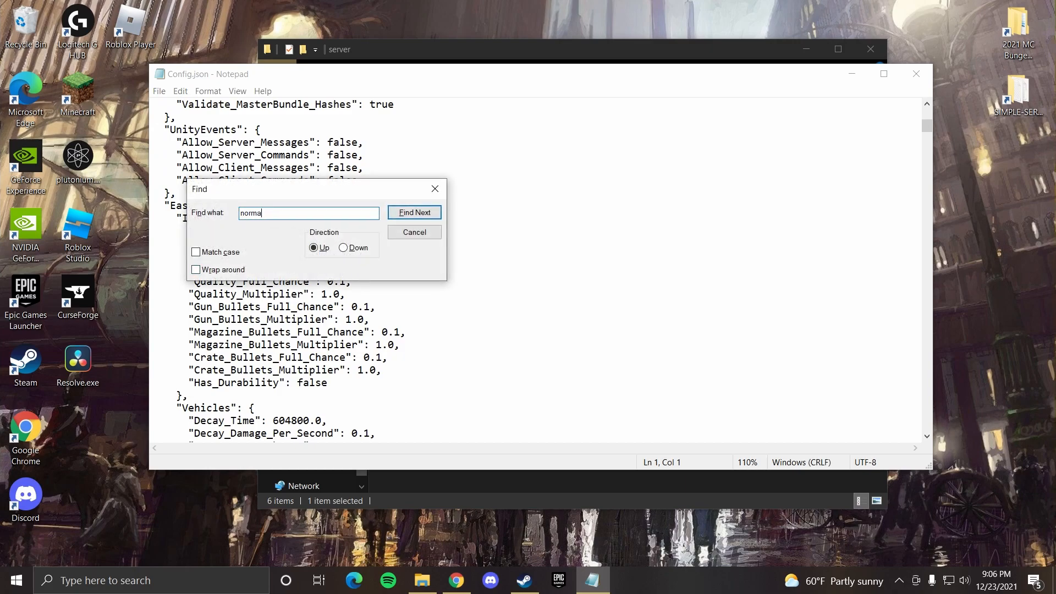
click(415, 213)
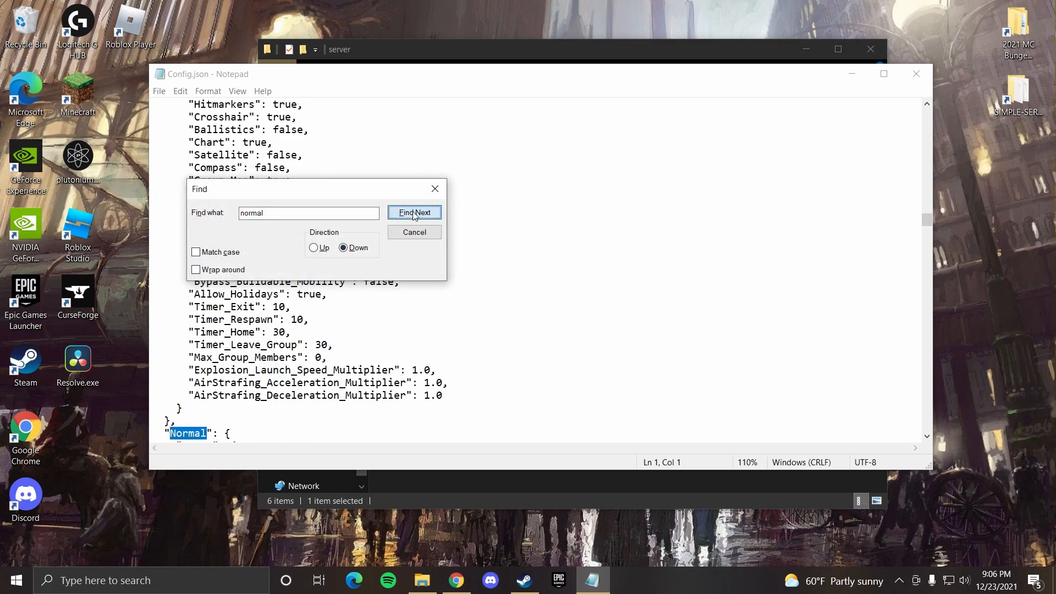
click(415, 212)
text(hard)
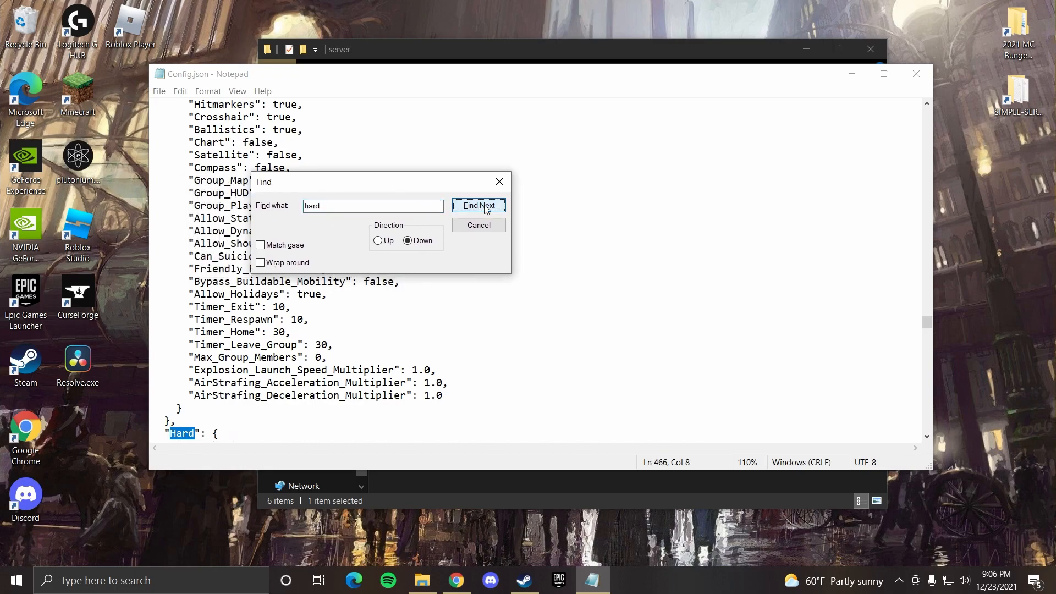
click(478, 225)
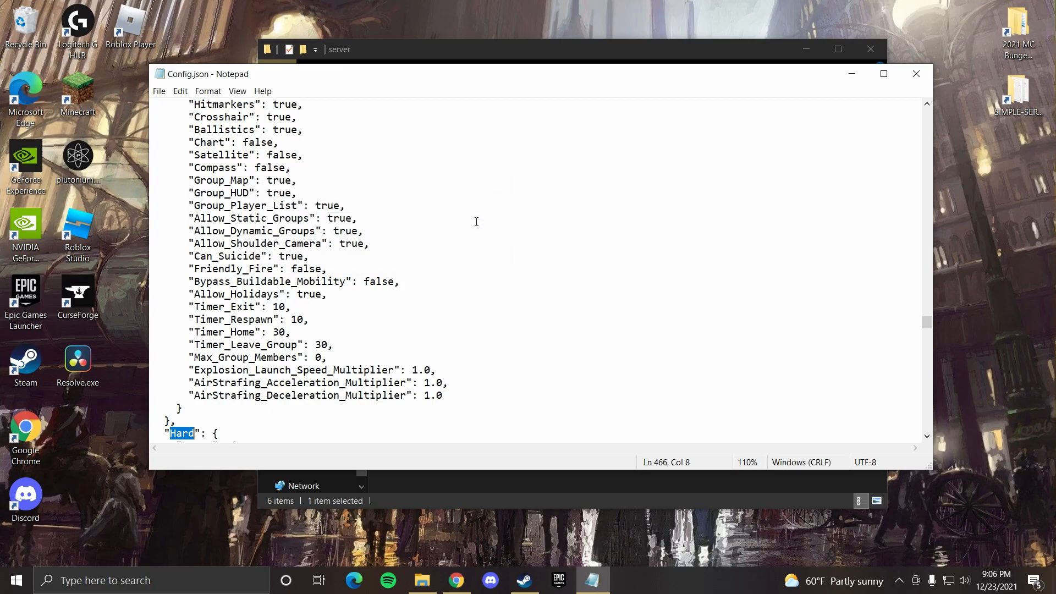
scroll(down, 3)
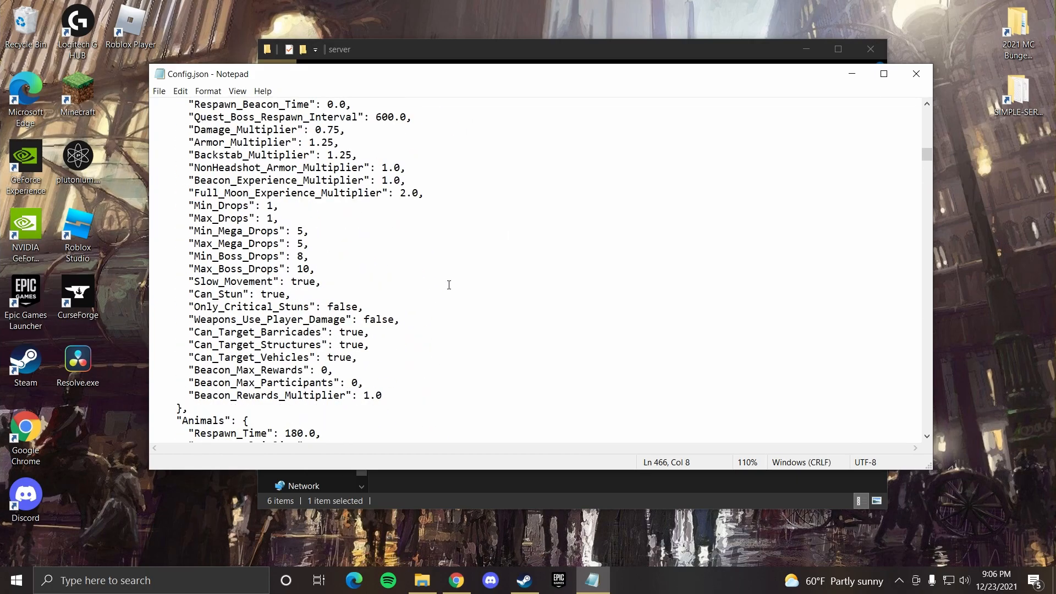
Scroll so the Easy difficulty Items and Vehicles block is visible again
scroll(down, 3)
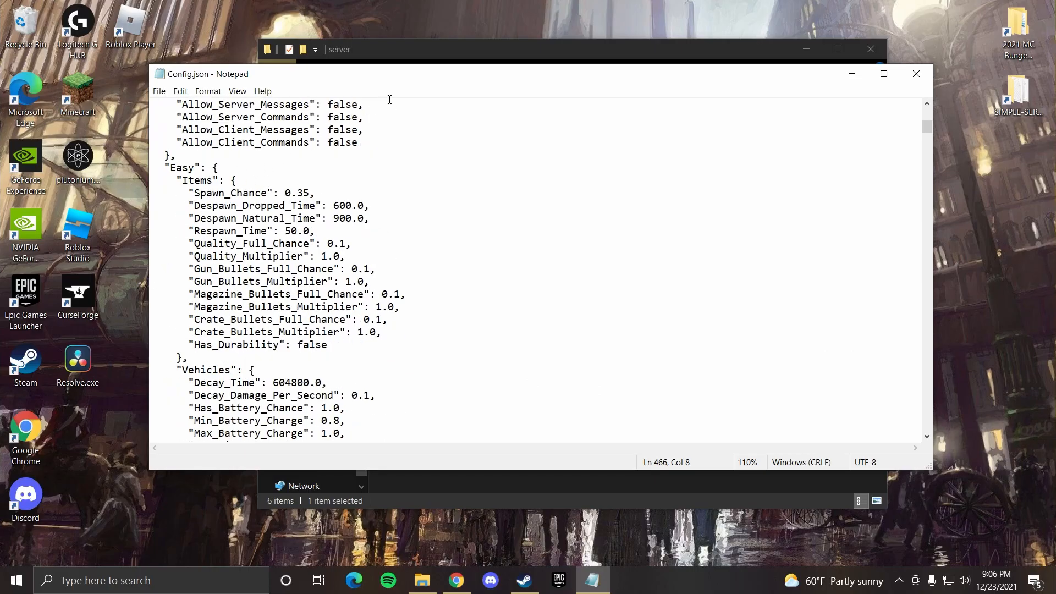
mouse_move(418, 196)
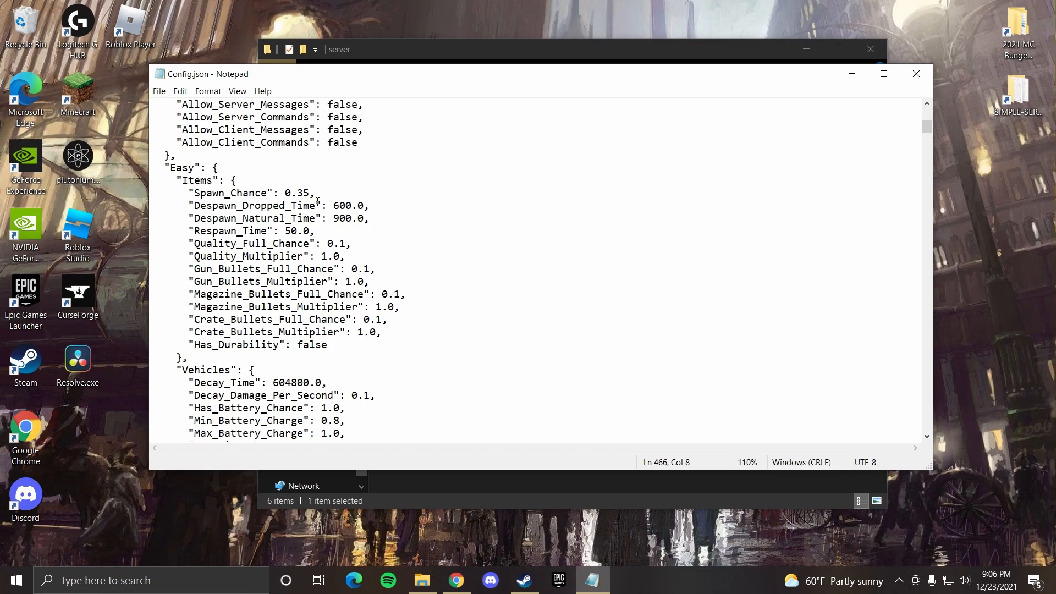
Change the Easy items' Despawn_Dropped_Time value from 600.0 to 1200.0
double_click(341, 206)
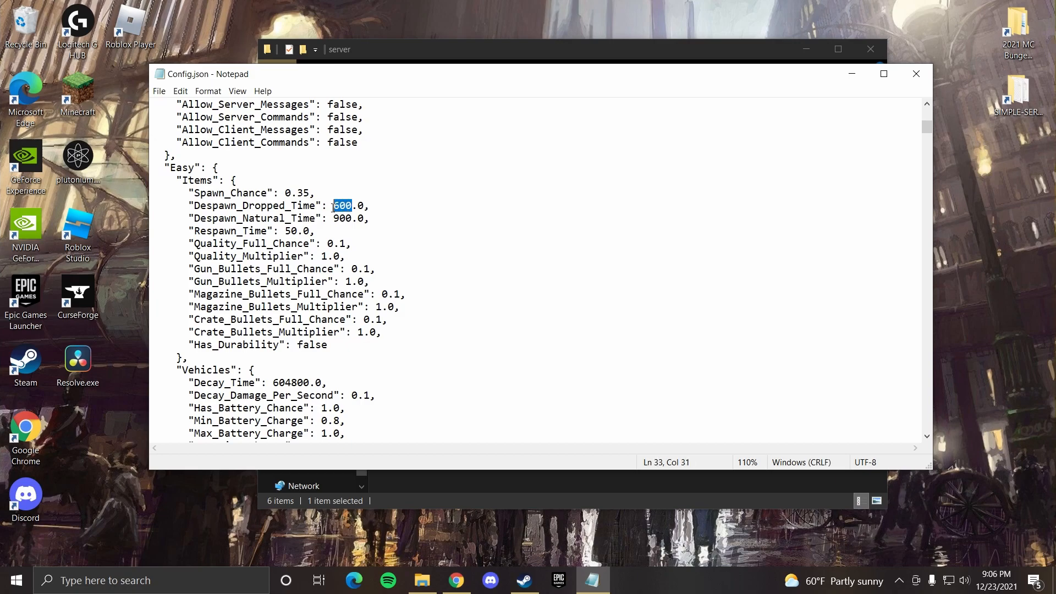
click(409, 217)
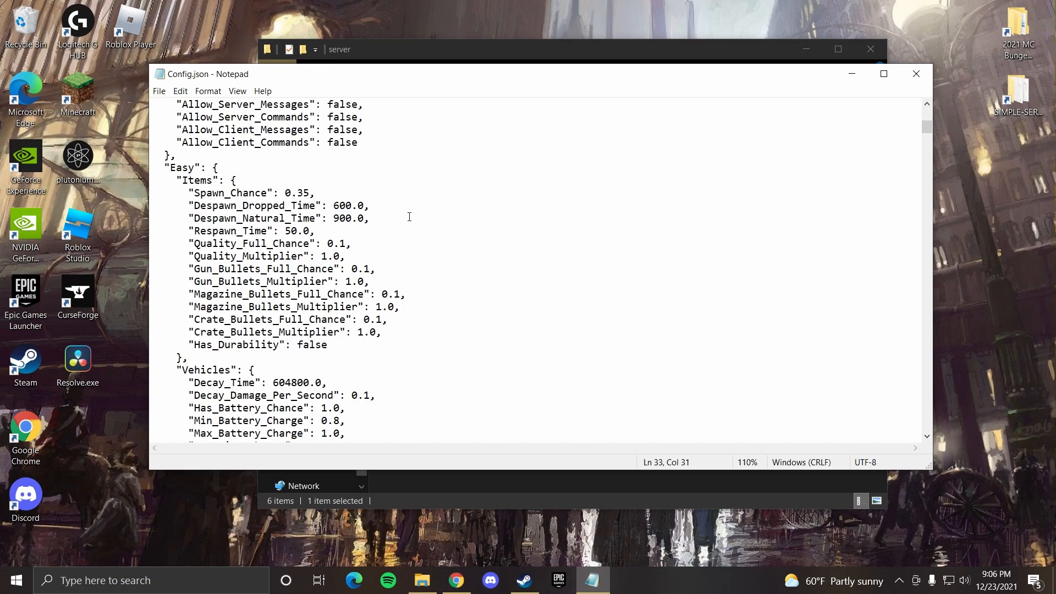
click(335, 206)
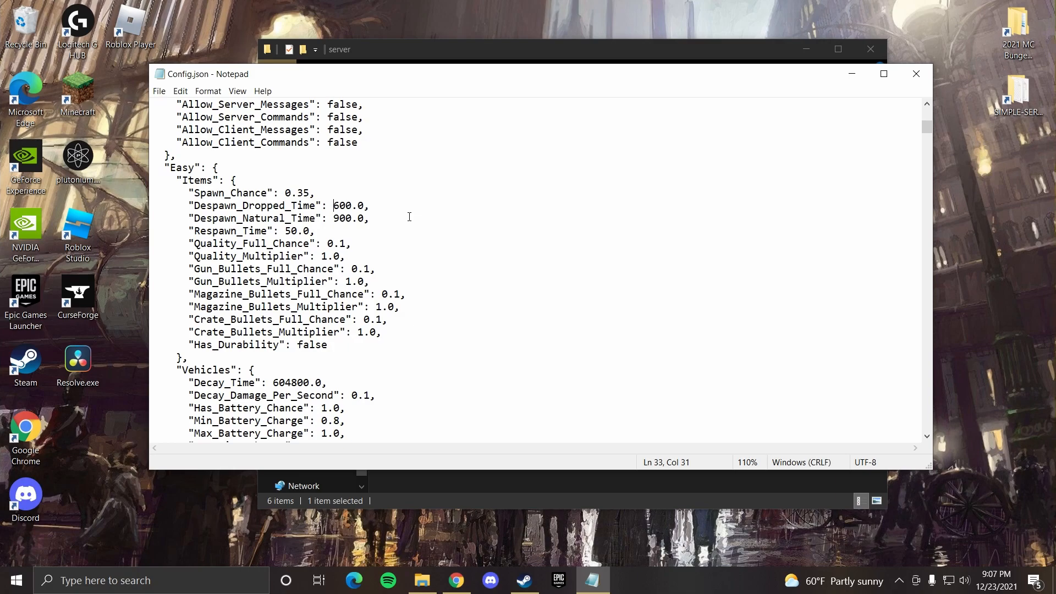
double_click(349, 205)
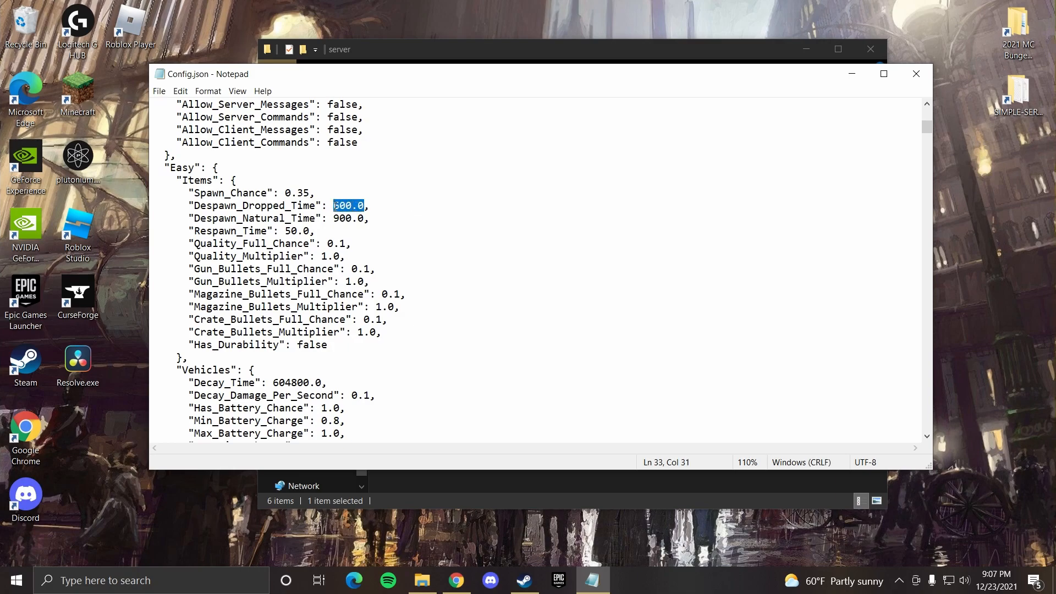
click(353, 205)
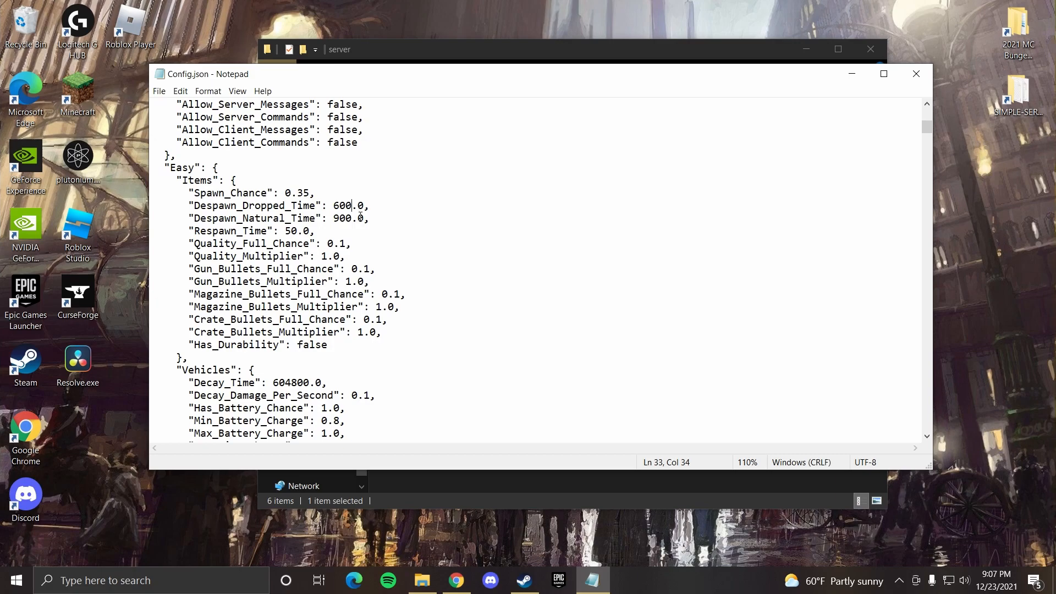
mouse_move(403, 230)
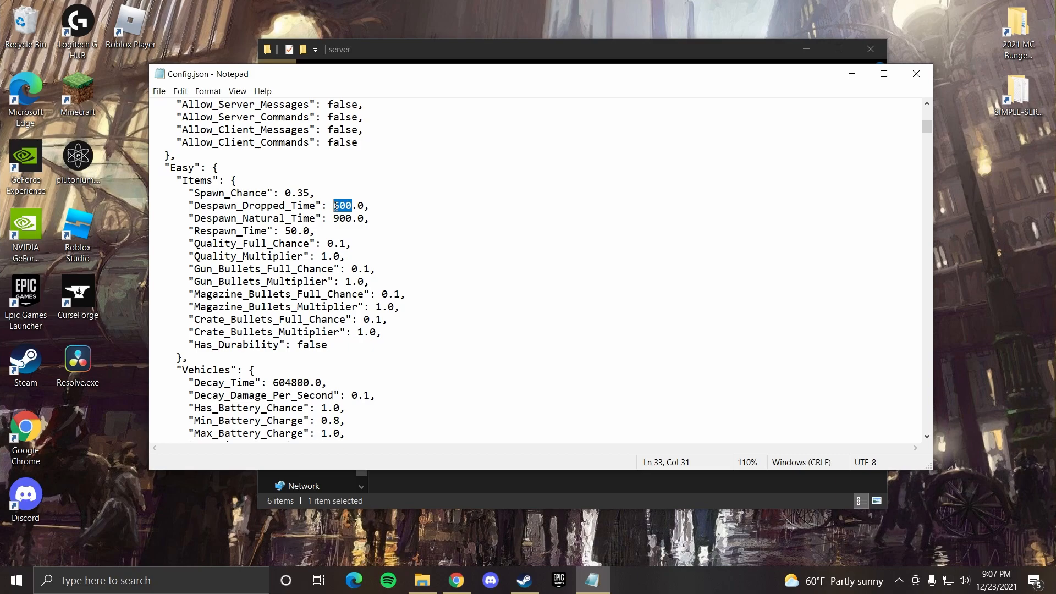
text(12)
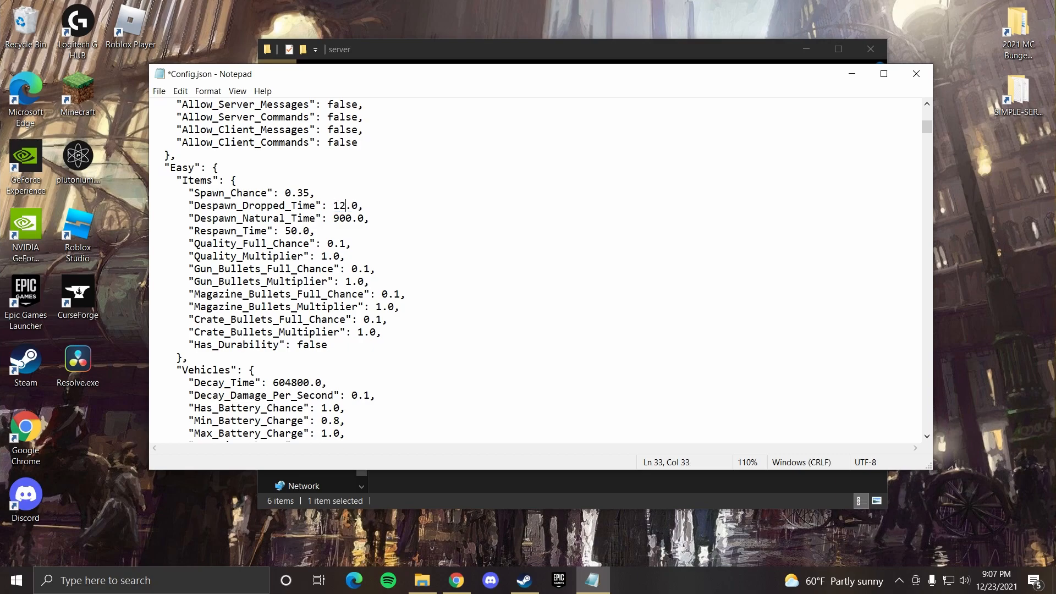
text(00)
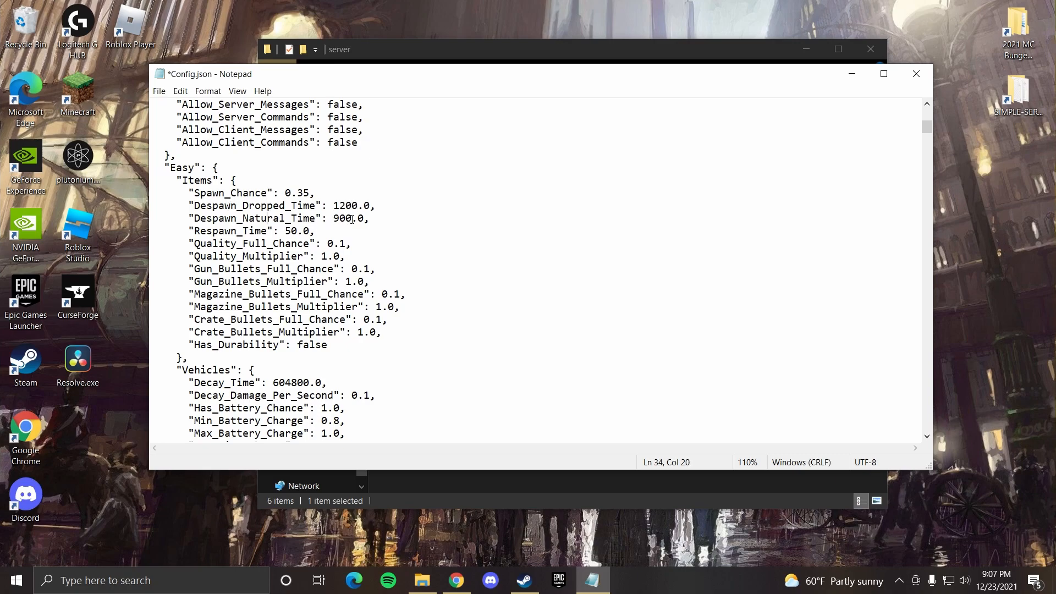
Undo the stray characters typed into Despawn_Natural_Time so it stays 900.0
double_click(342, 217)
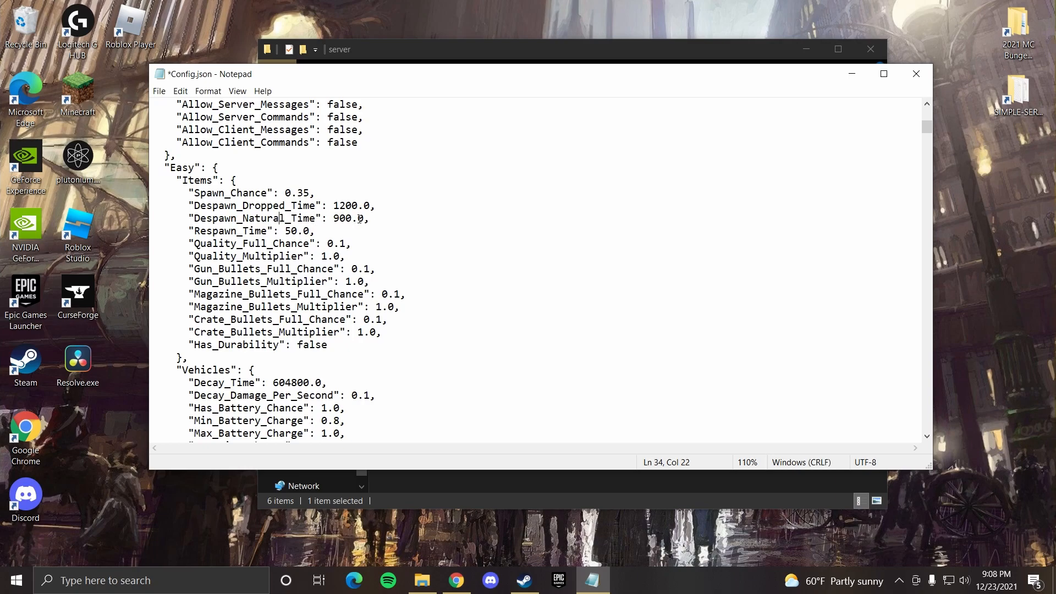
text(\)
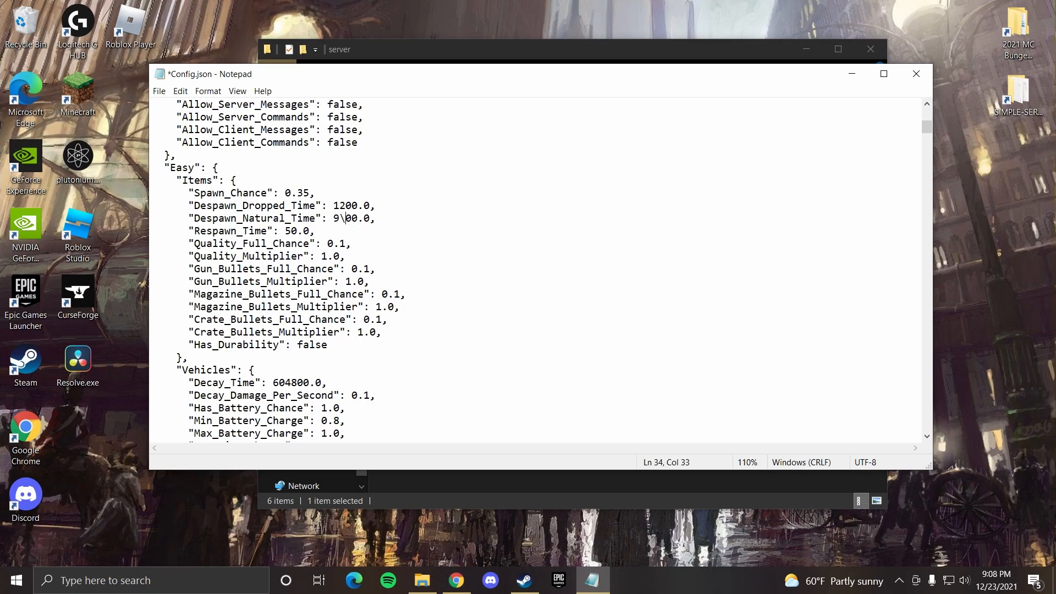
key(Backspace)
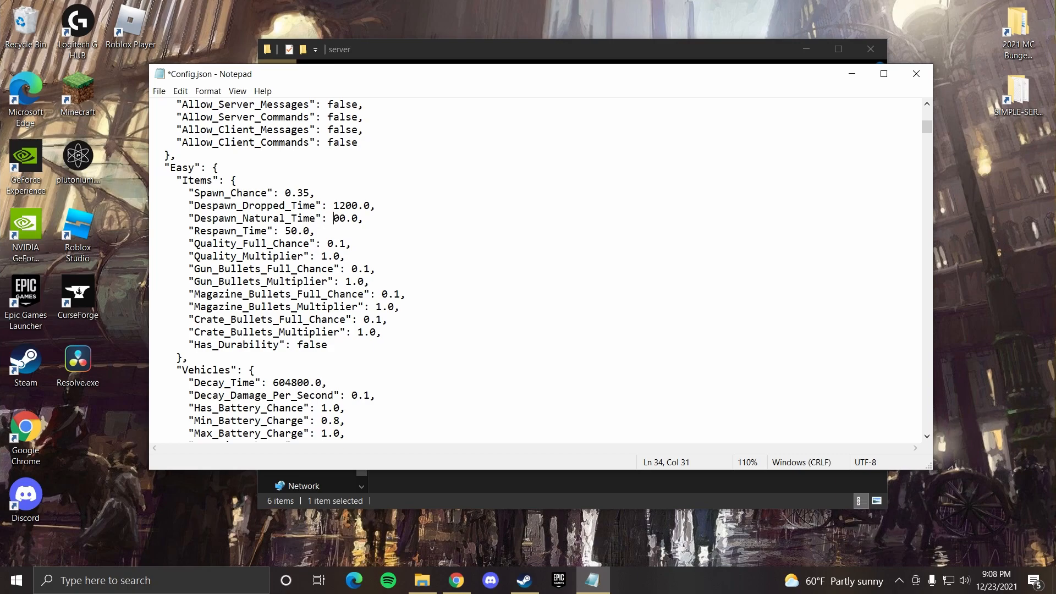
text(1)
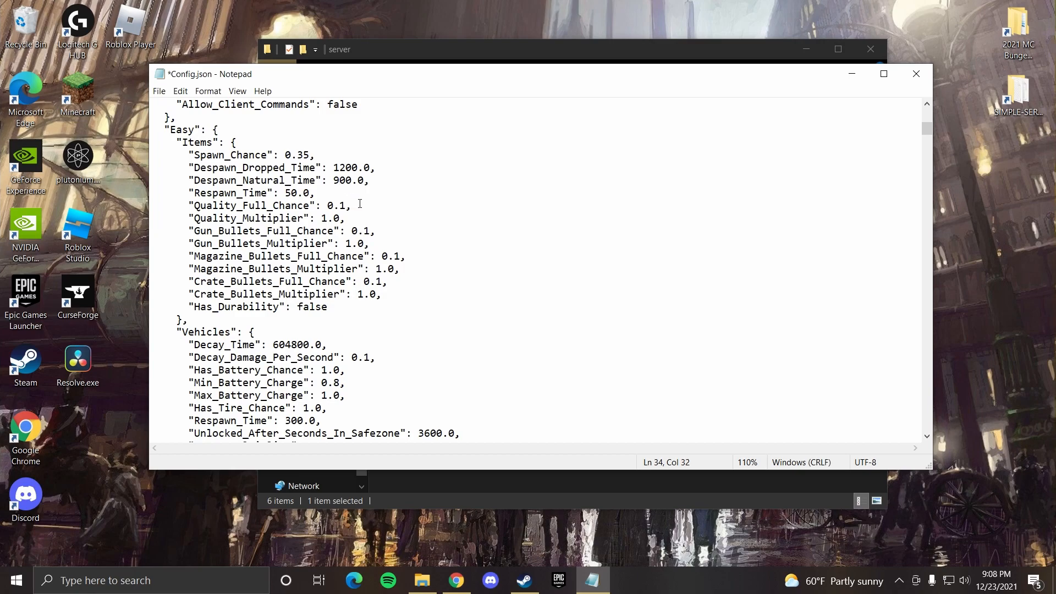
scroll(down, 3)
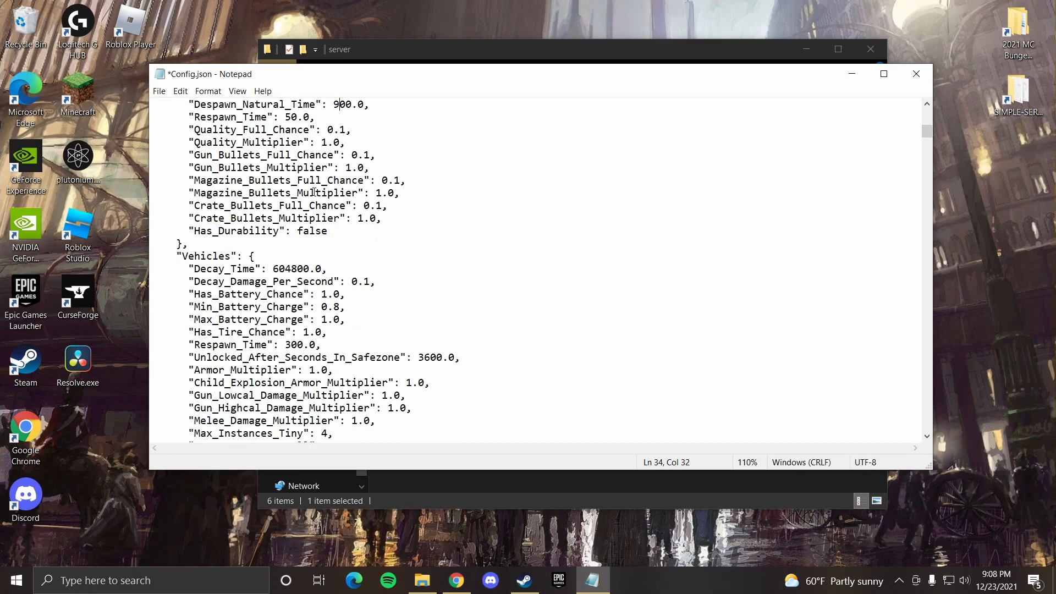
scroll(down, 3)
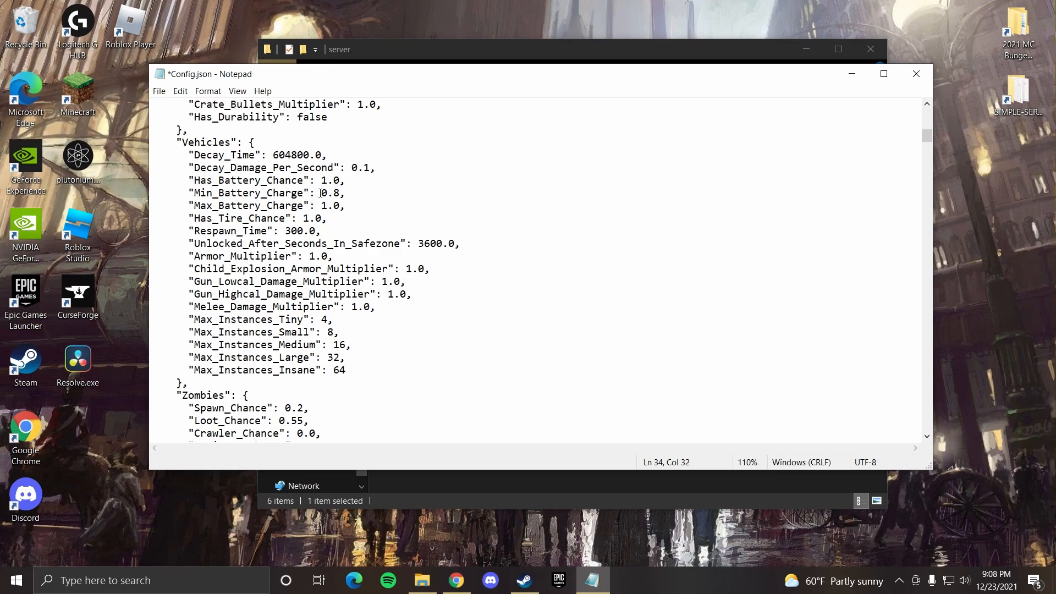
scroll(down, 3)
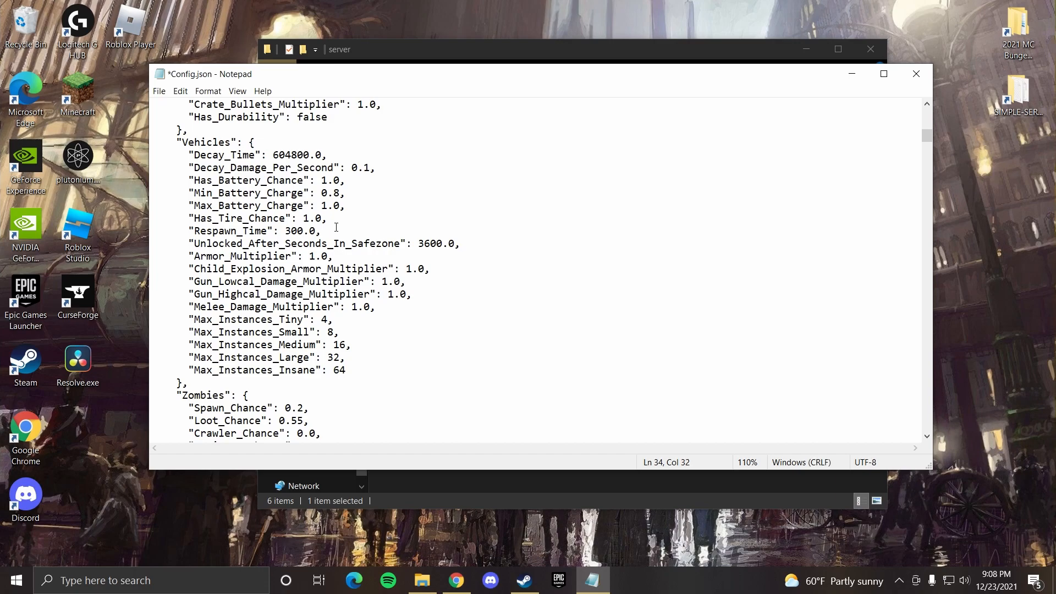
scroll(down, 3)
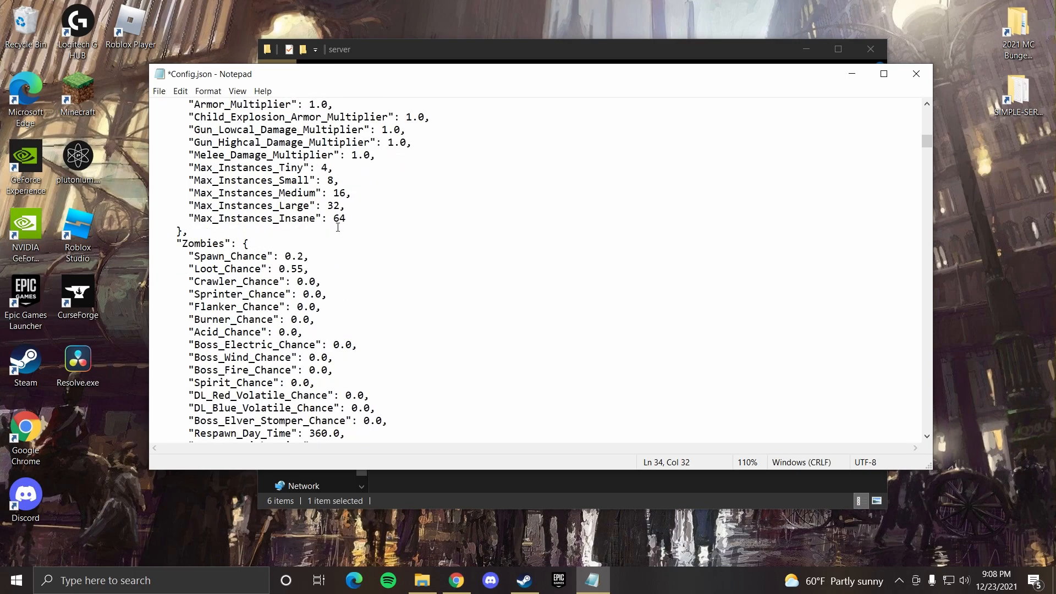
scroll(down, 3)
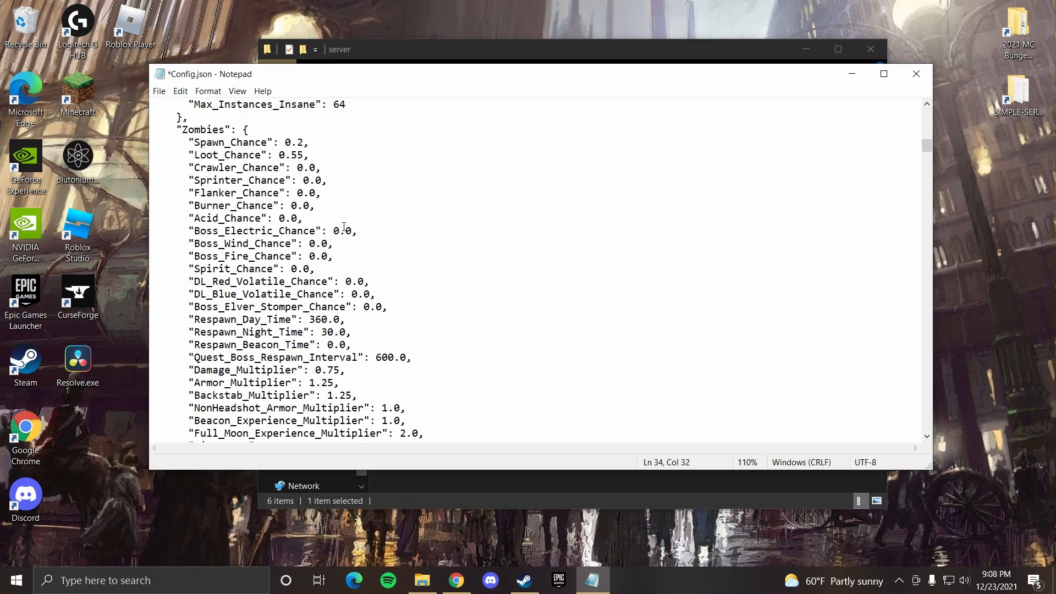
scroll(down, 3)
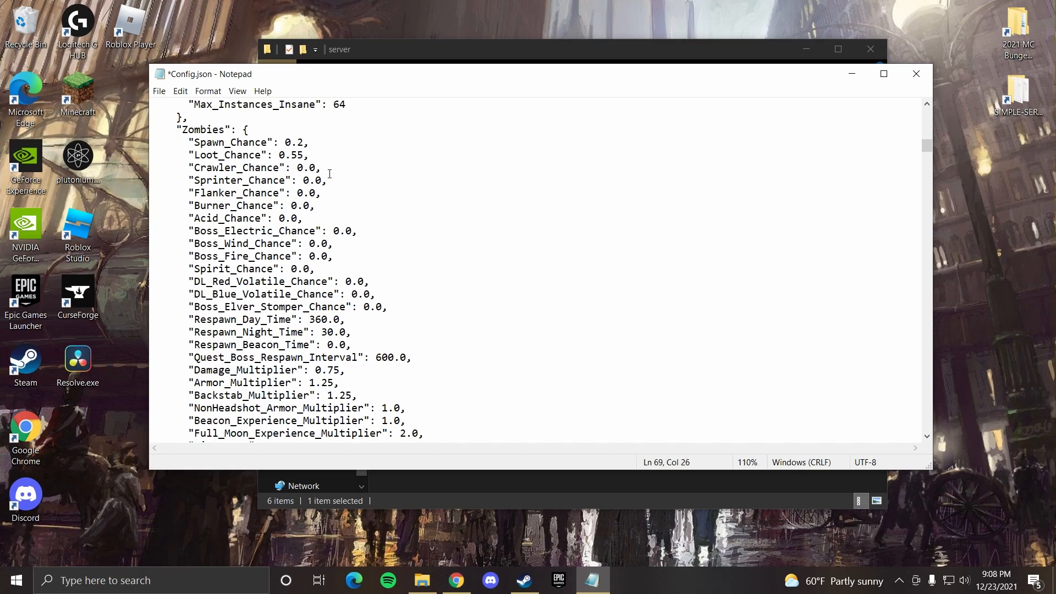
Set Easy zombies' Crawler_Chance to 0.05 and give Sprinter_Chance a small value
click(317, 167)
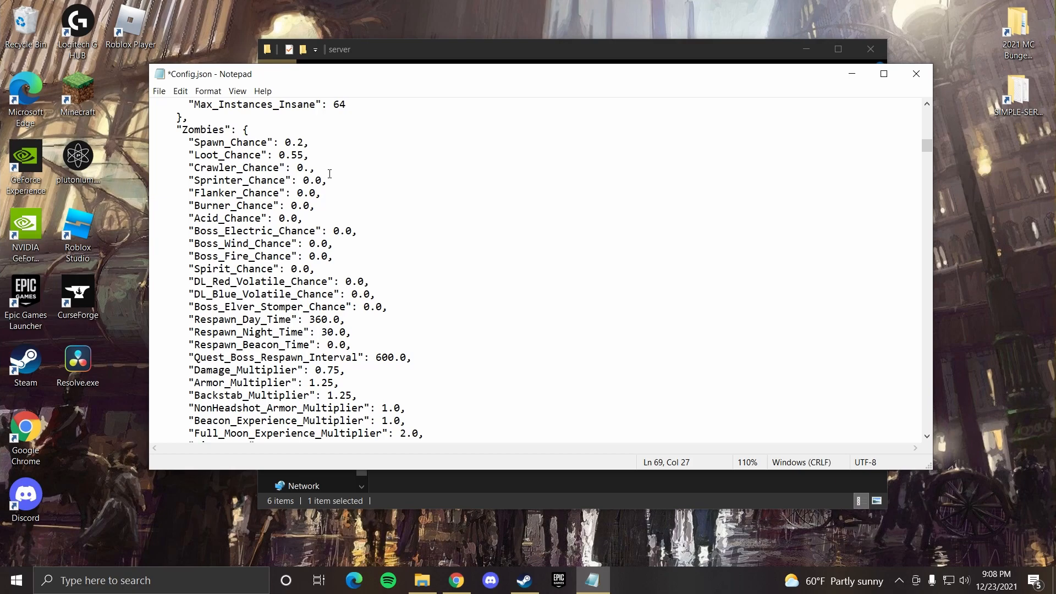
text(0)
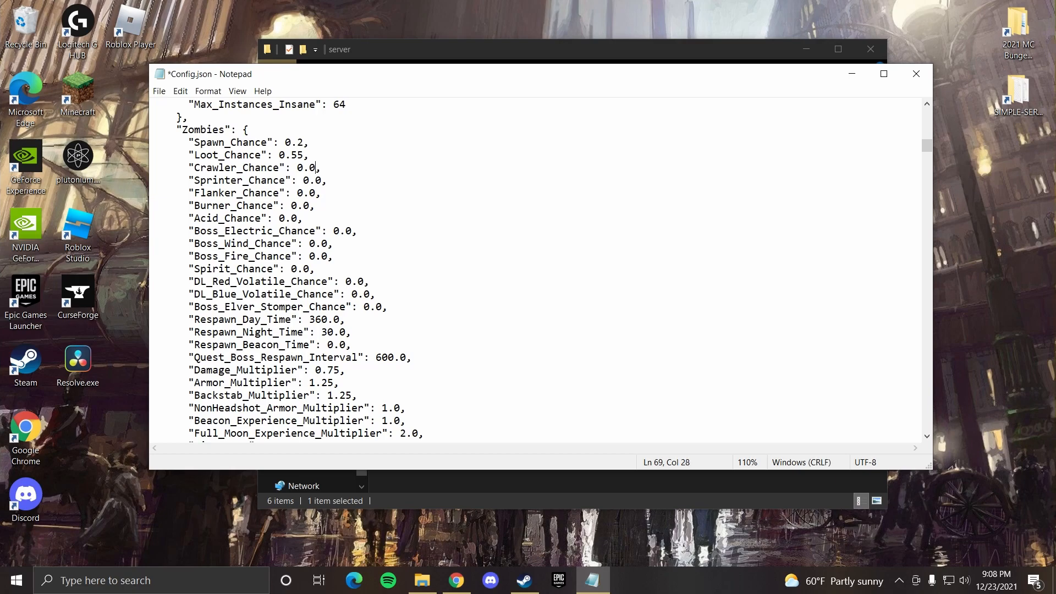
text(5)
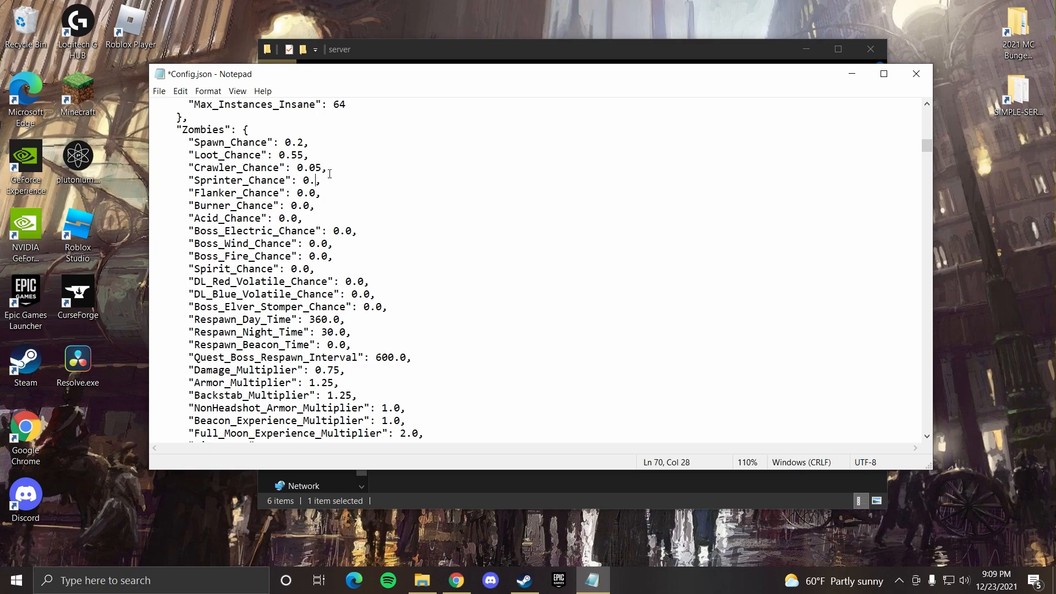
text(02)
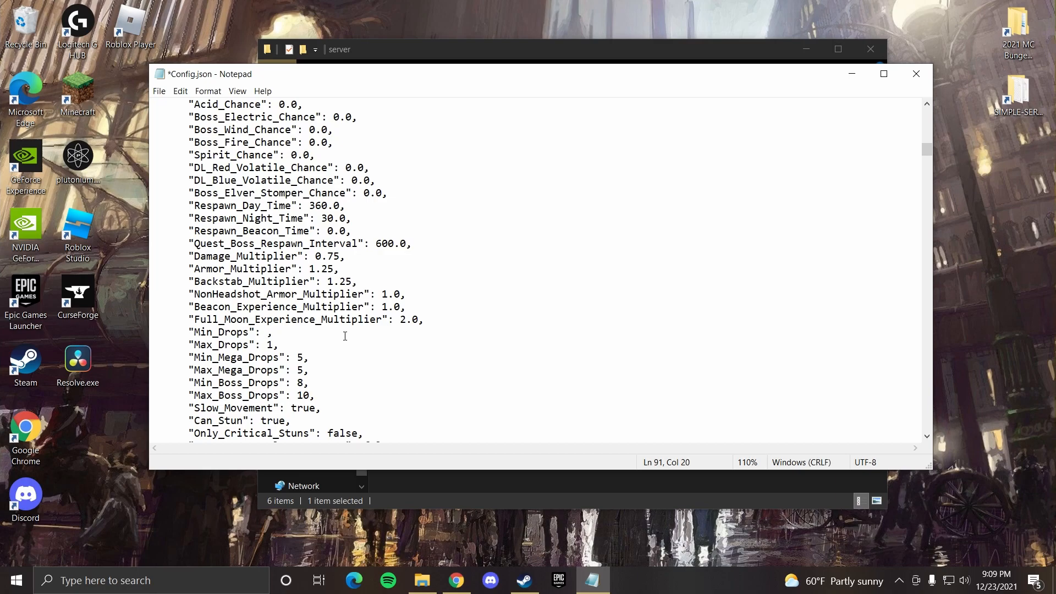
Raise Full_Moon_Experience_Multiplier to 5.0 and set zombie Min_Drops 1, Max_Drops 2
text(1)
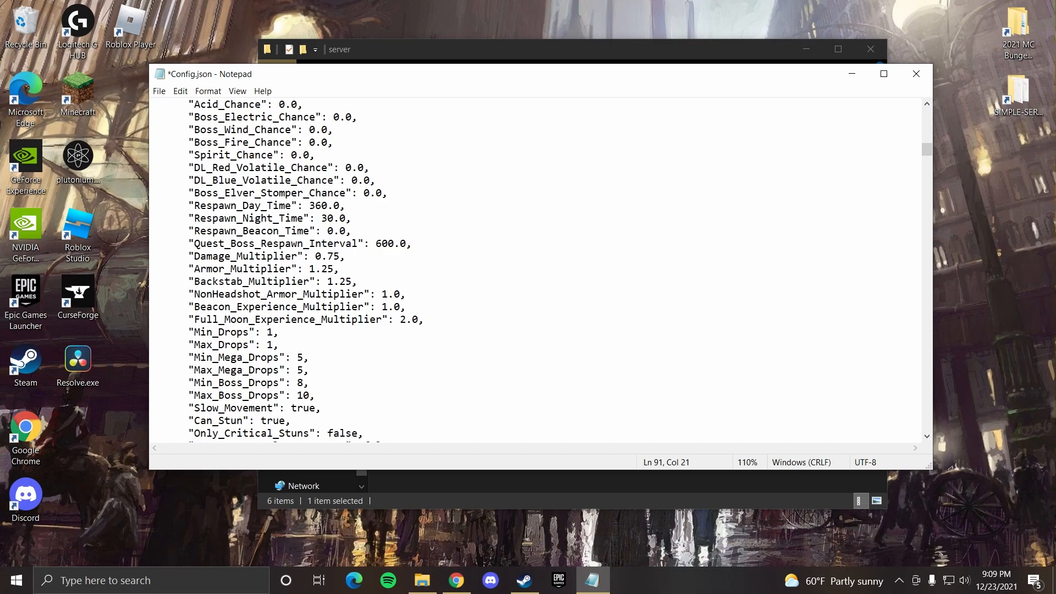
text(2)
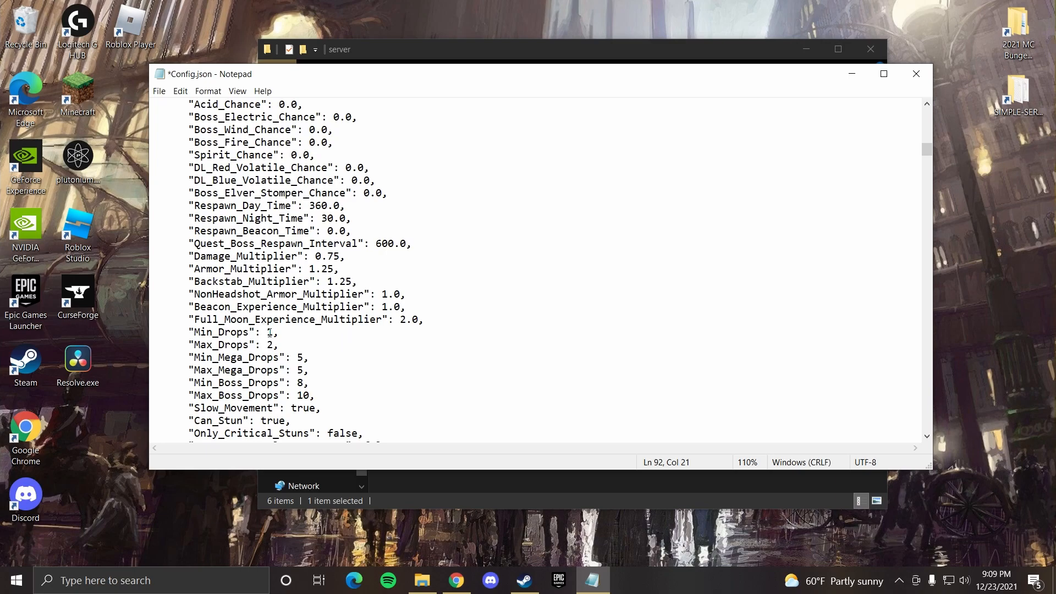
text(3)
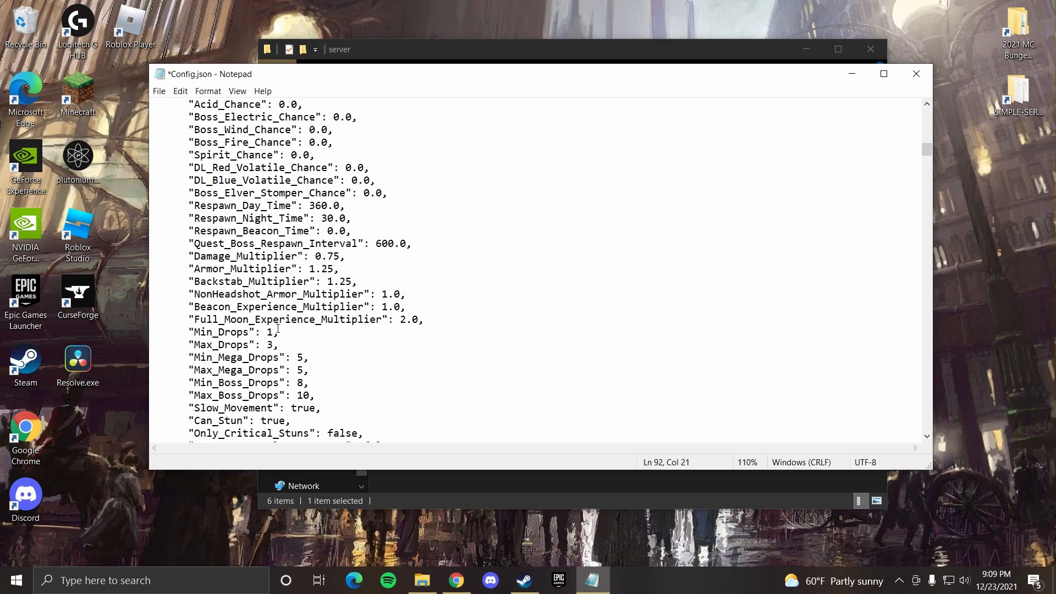
click(377, 326)
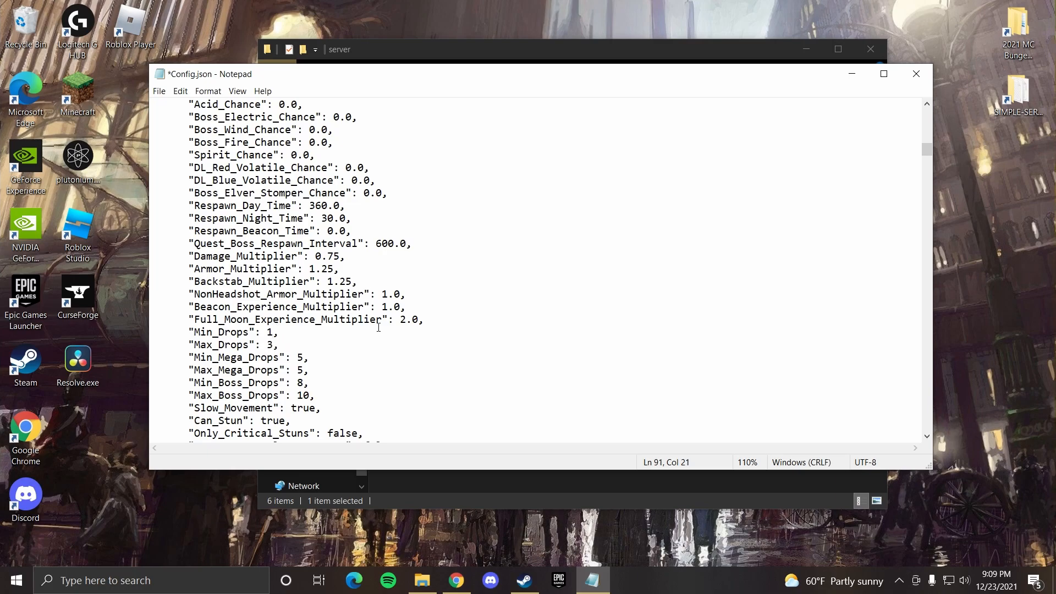
text(2)
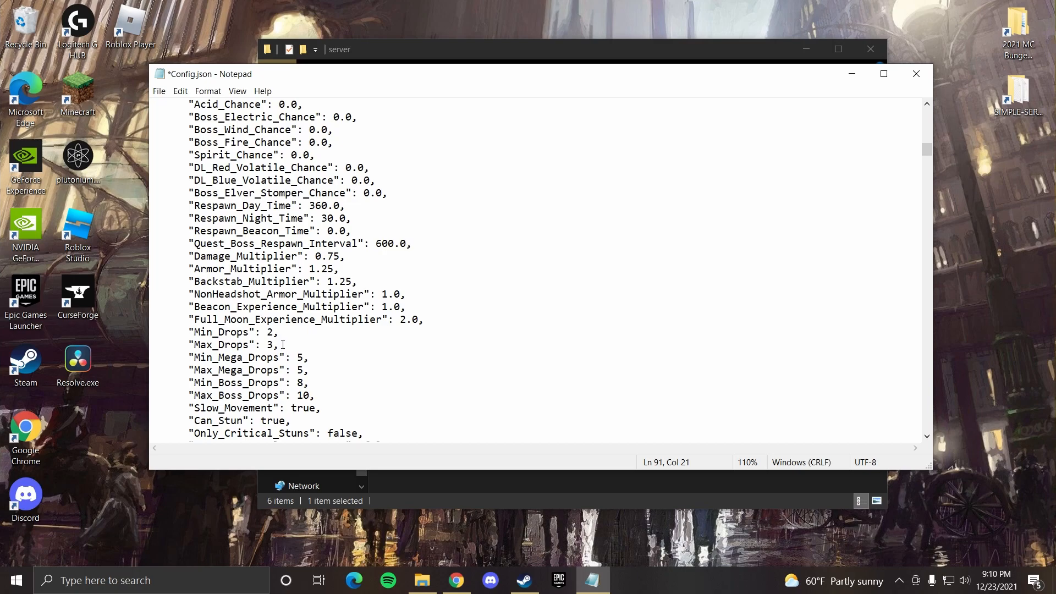
key(backspace)
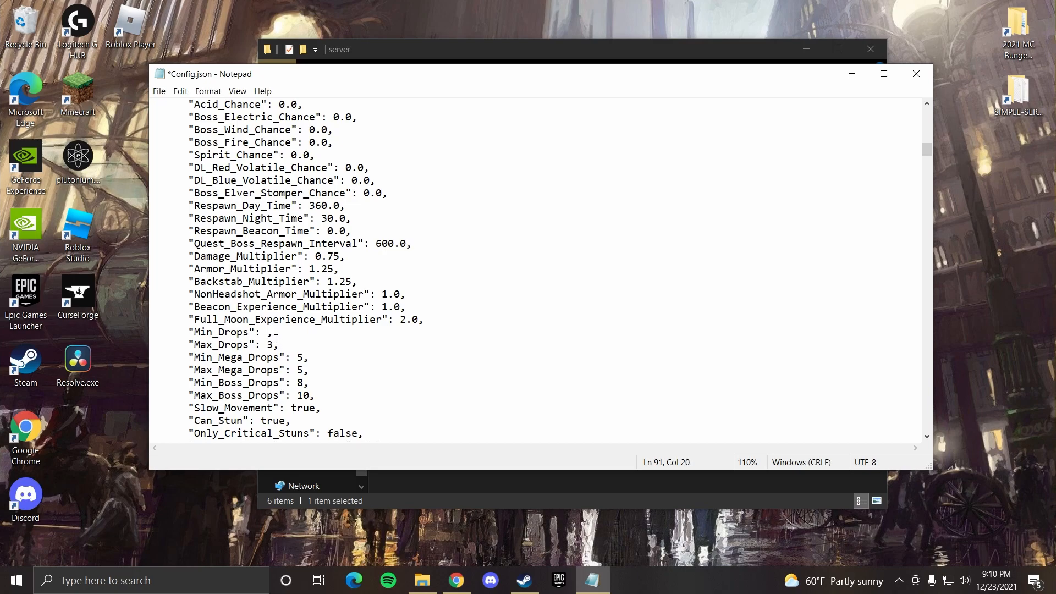
text(1)
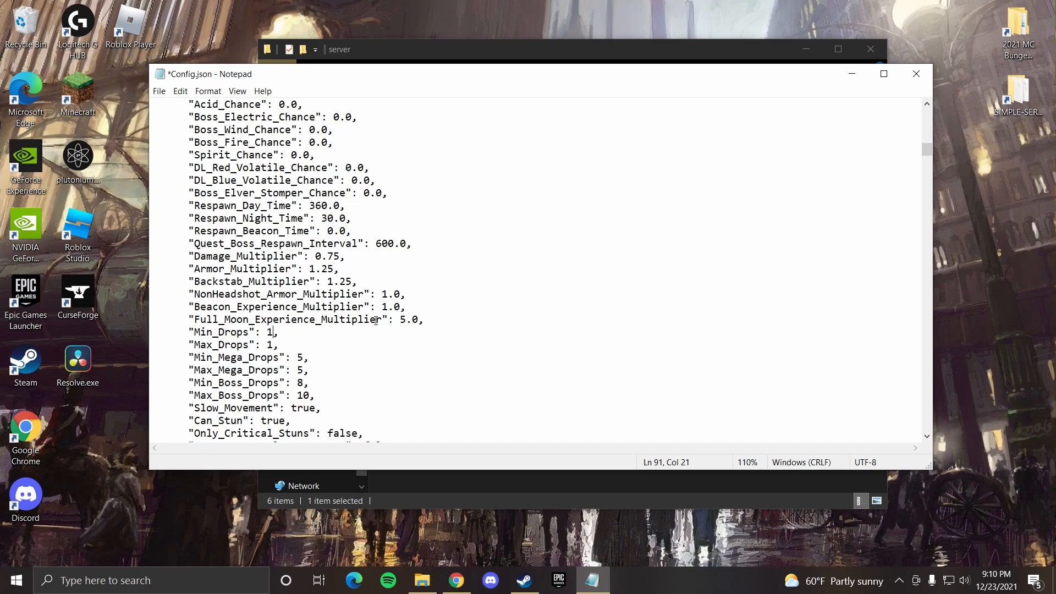
Set mega drops to 10–15 and boss drops to 20–25
click(275, 345)
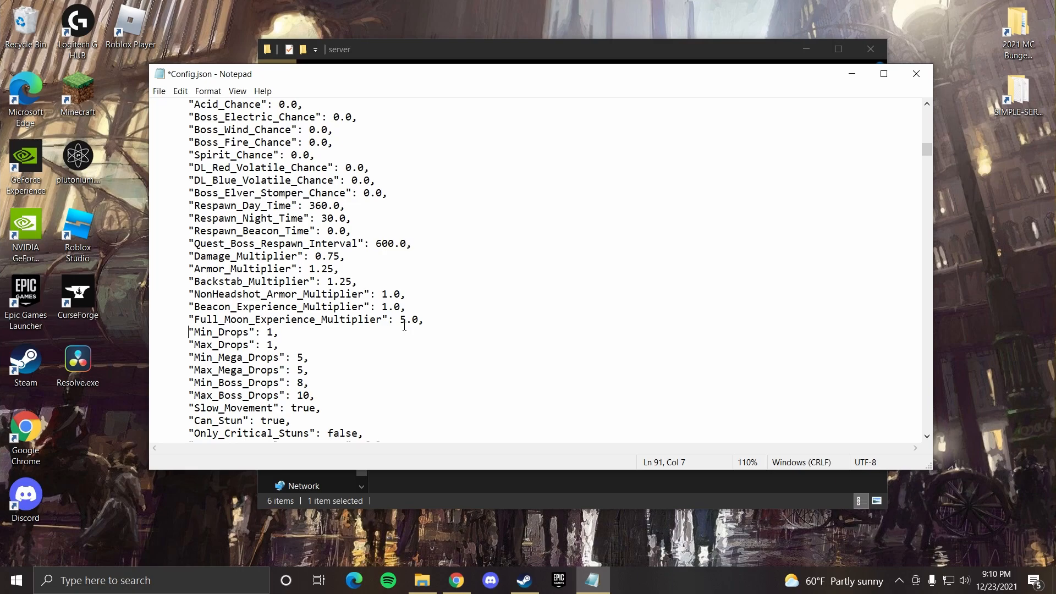
click(273, 344)
text(2)
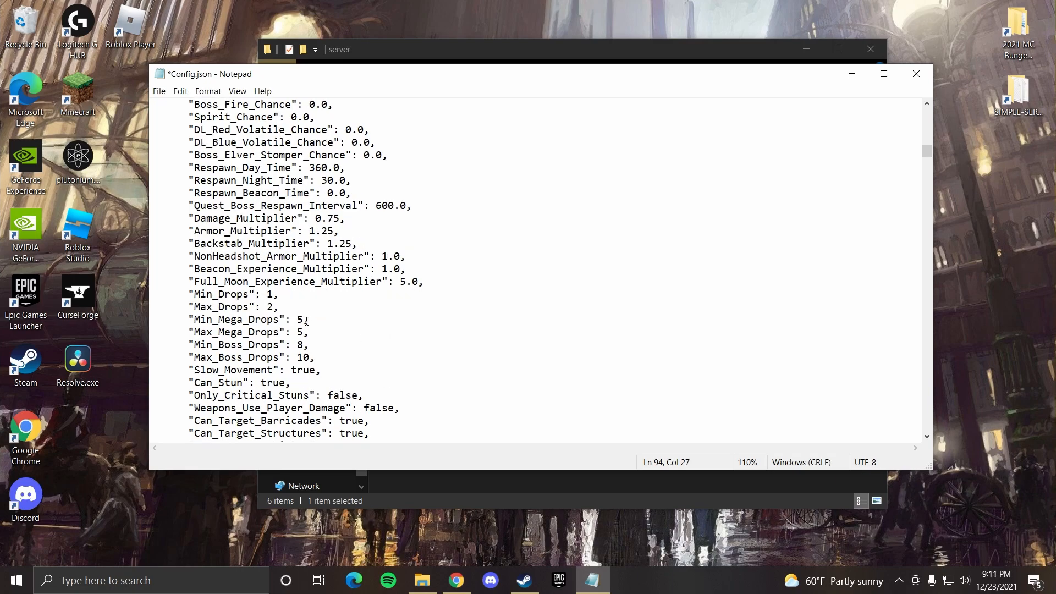
click(451, 331)
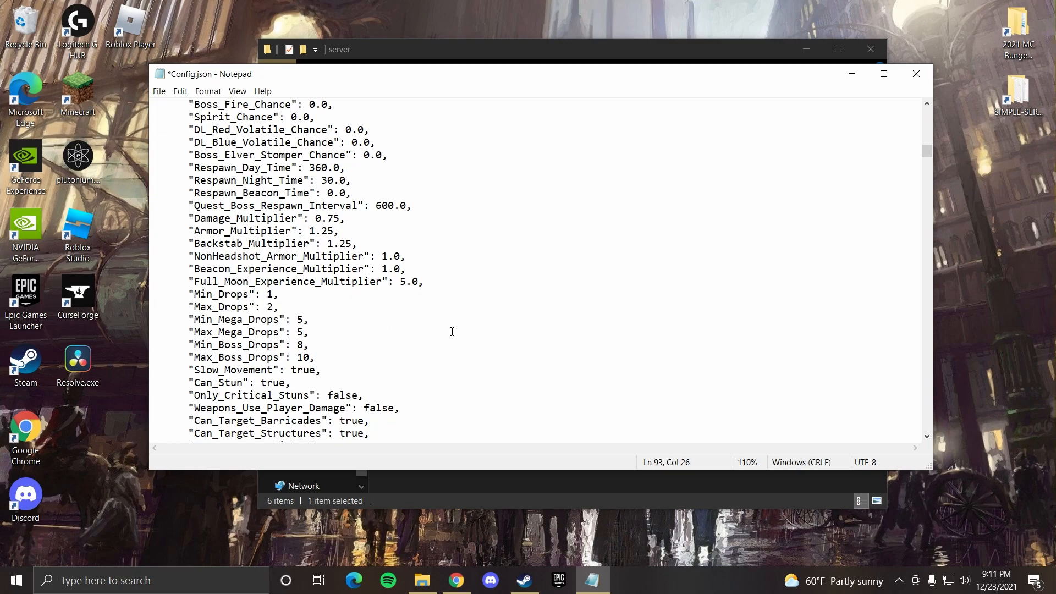
mouse_move(452, 322)
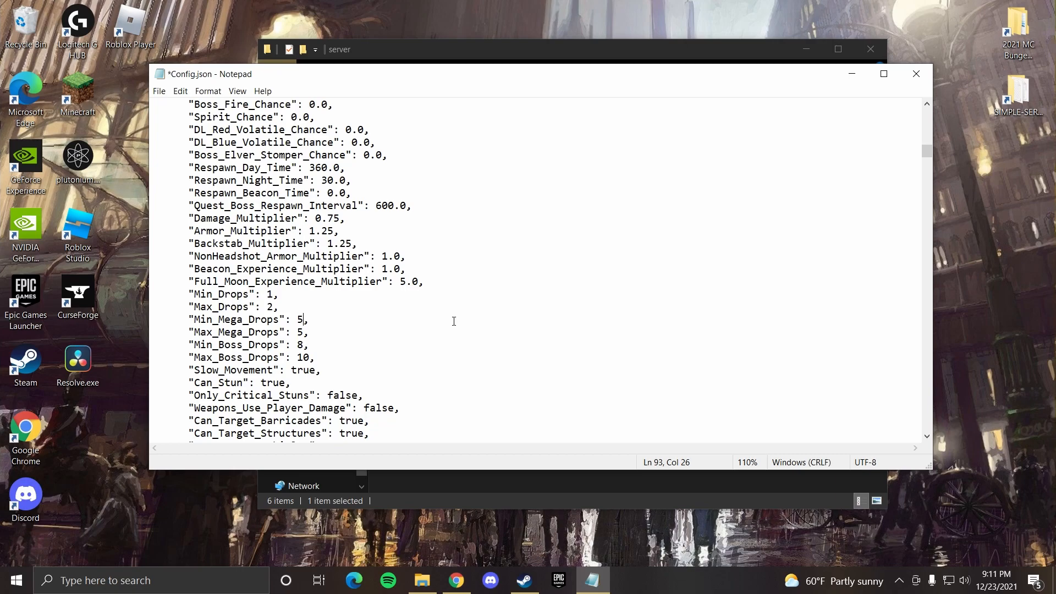
key(Backspace)
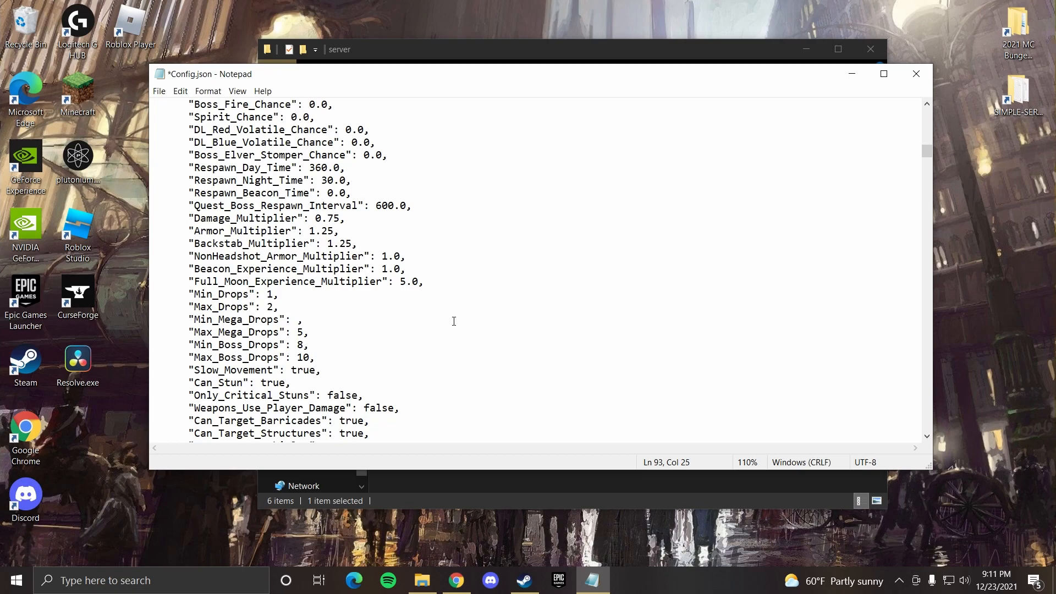
text(10)
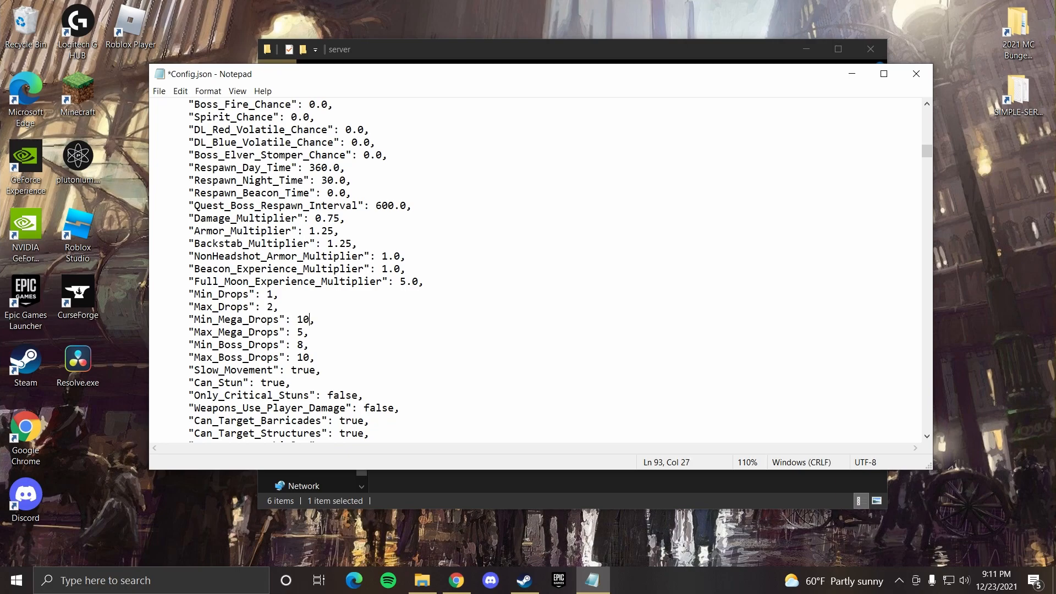
text(1)
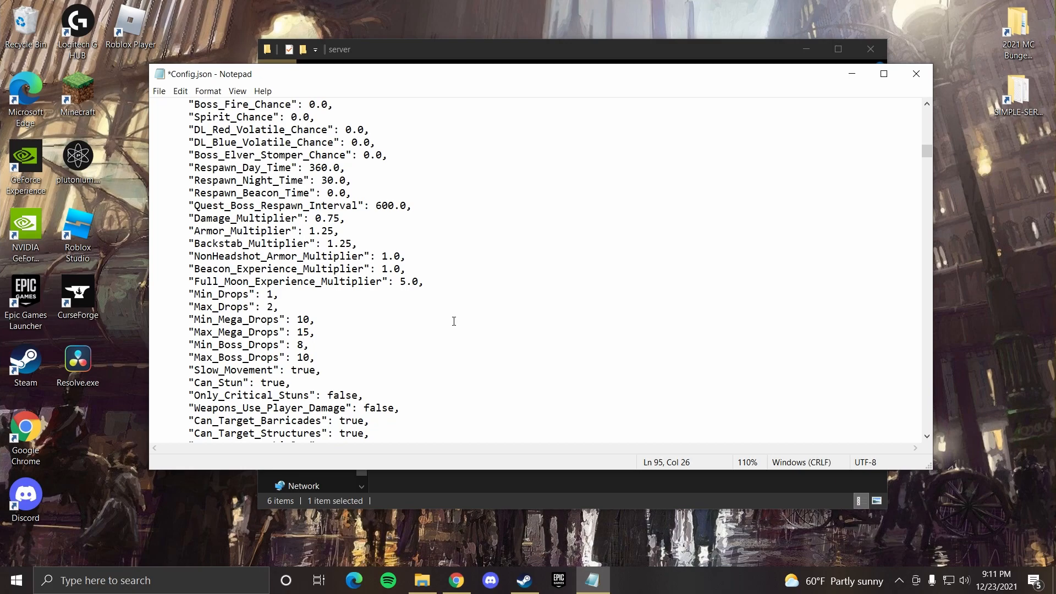
key(Backspace)
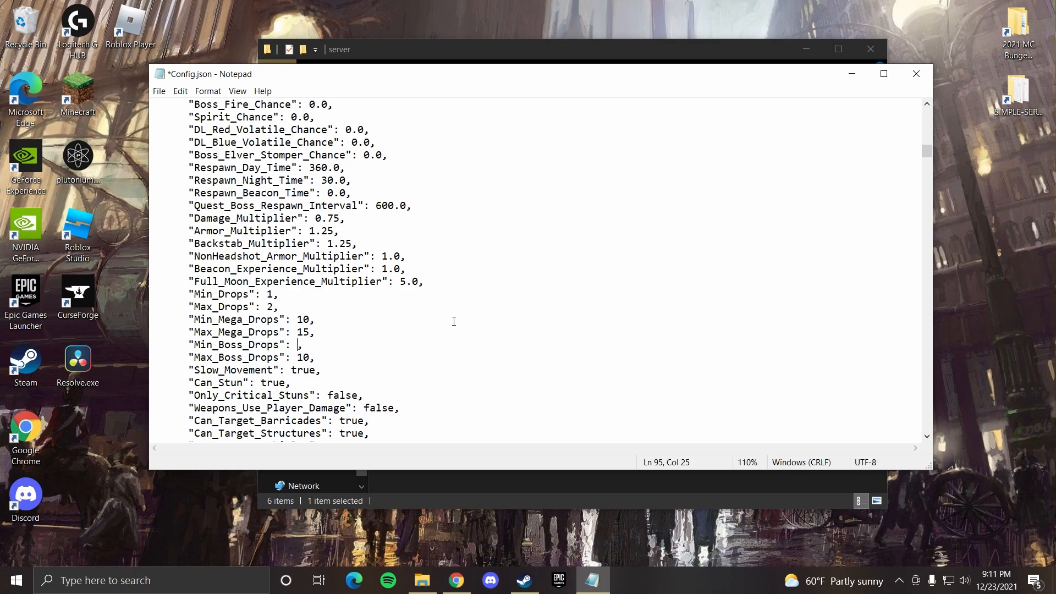
text(20)
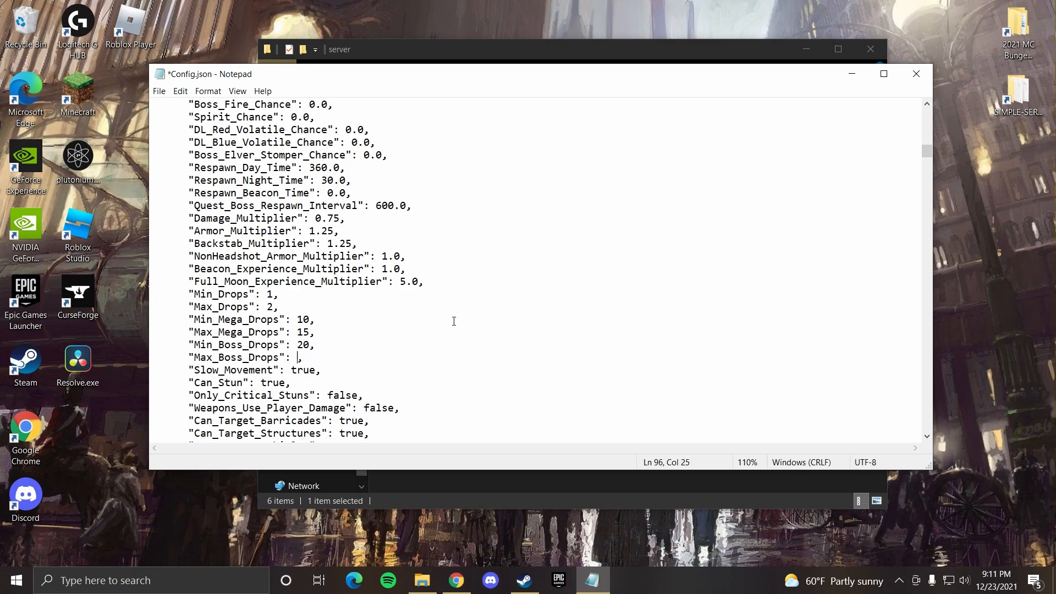
text(25)
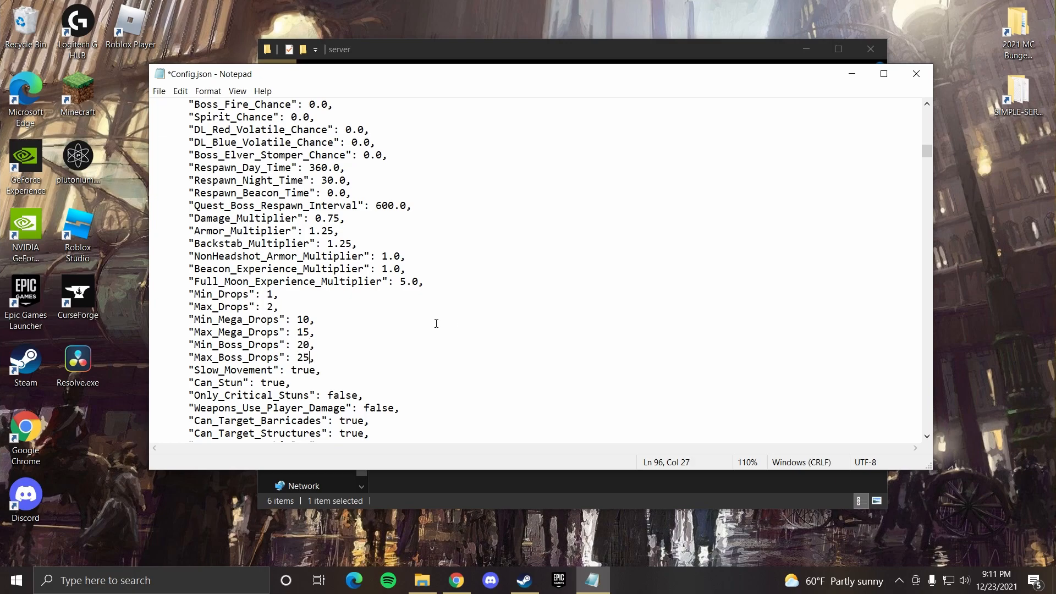
Scroll past Animals, Barricades and Structures to the Players section
scroll(down, 3)
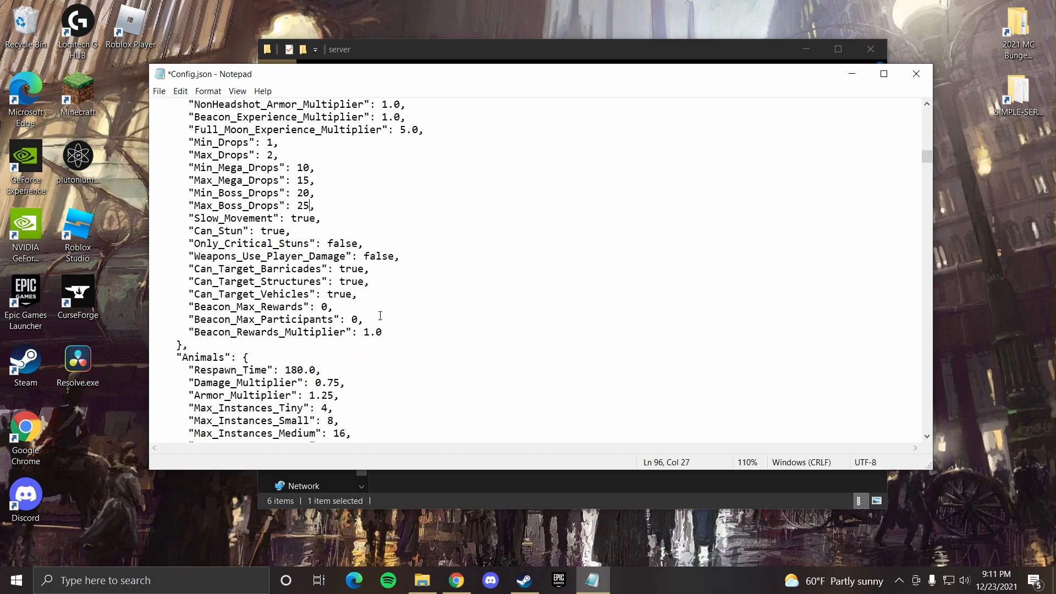
scroll(down, 3)
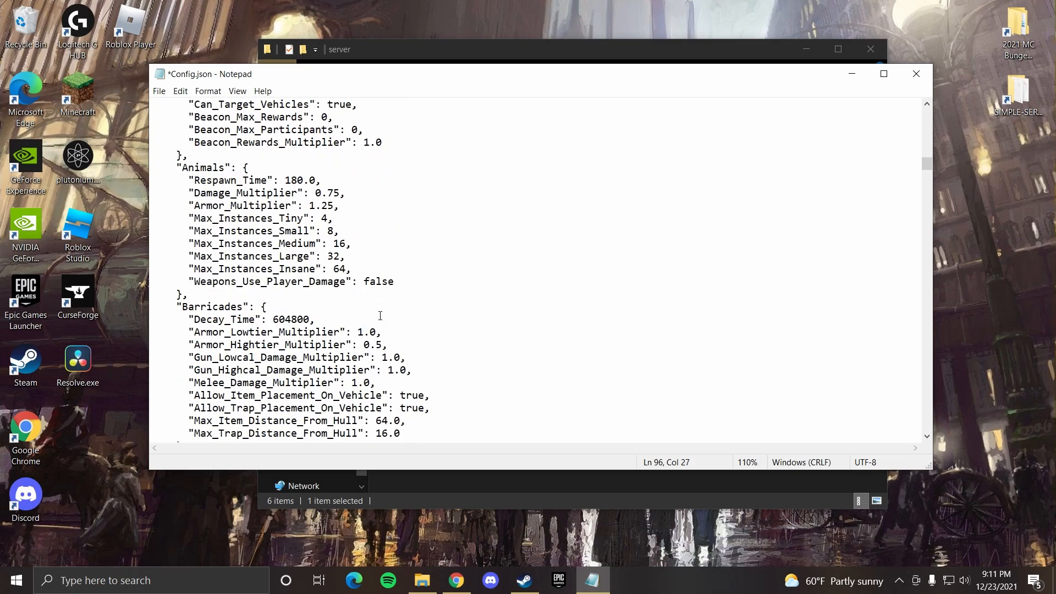
scroll(down, 3)
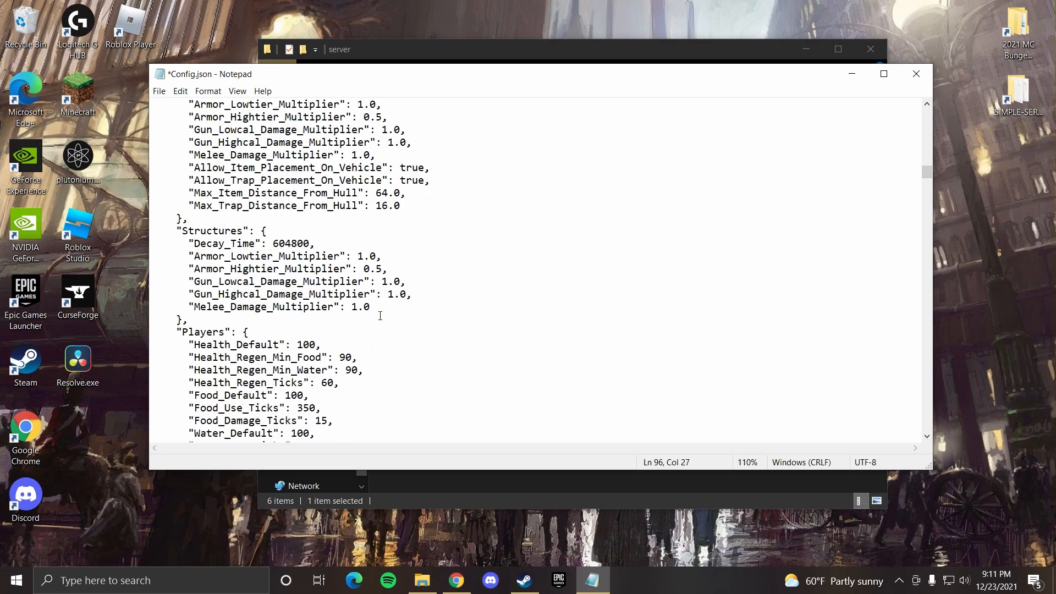
scroll(down, 3)
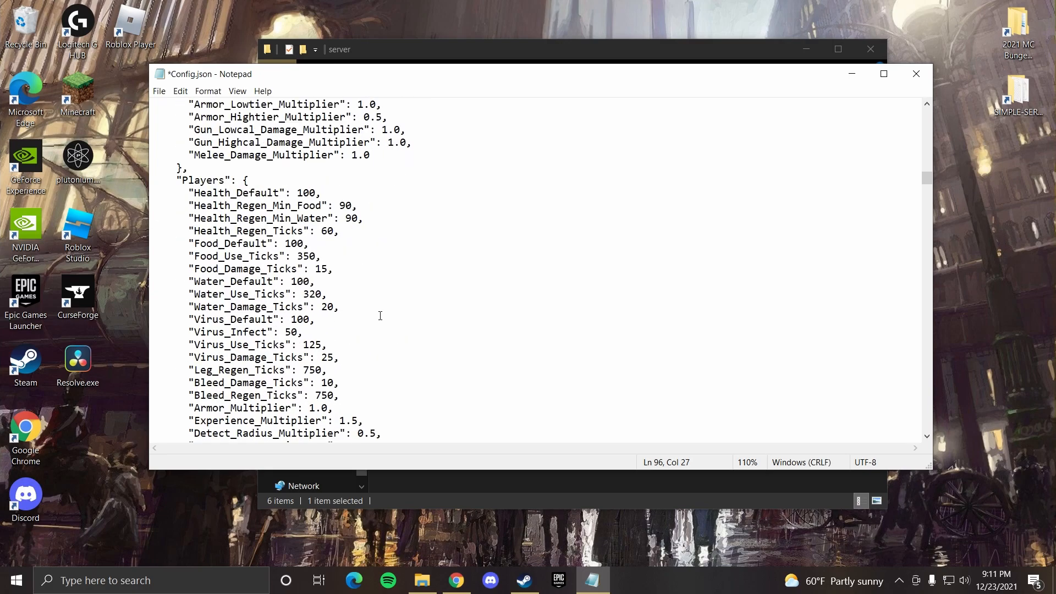
mouse_move(376, 307)
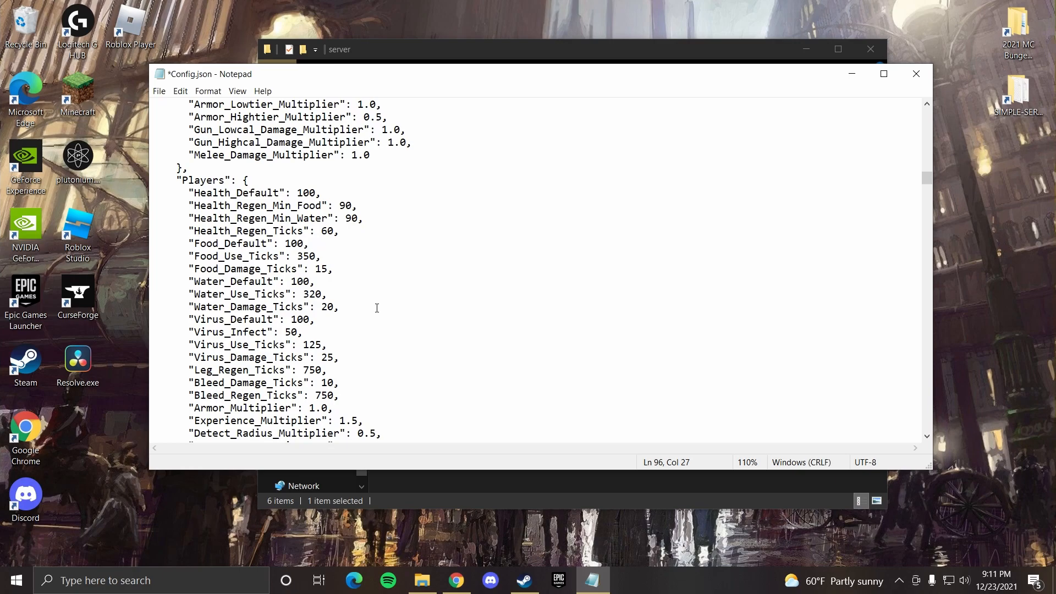
scroll(down, 3)
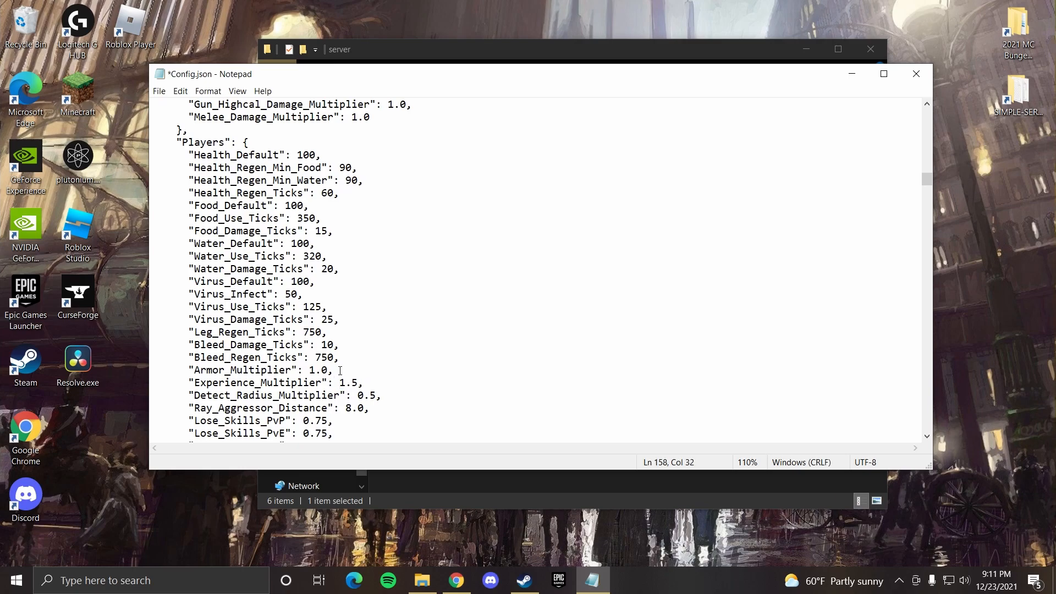
scroll(down, 3)
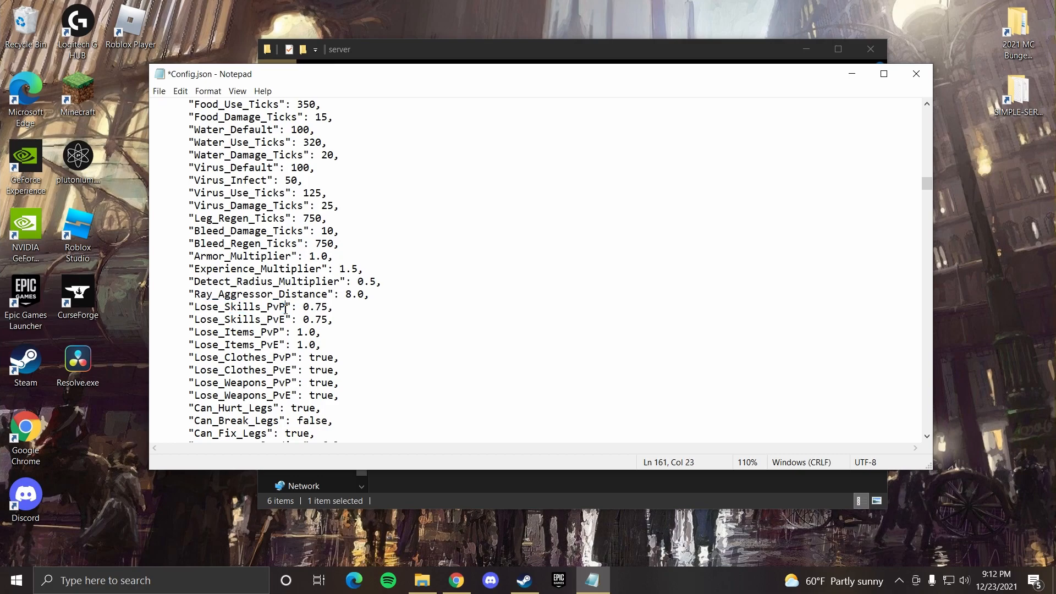
Replace Lose_Skills_PvP 0.75 with 0.95
double_click(319, 307)
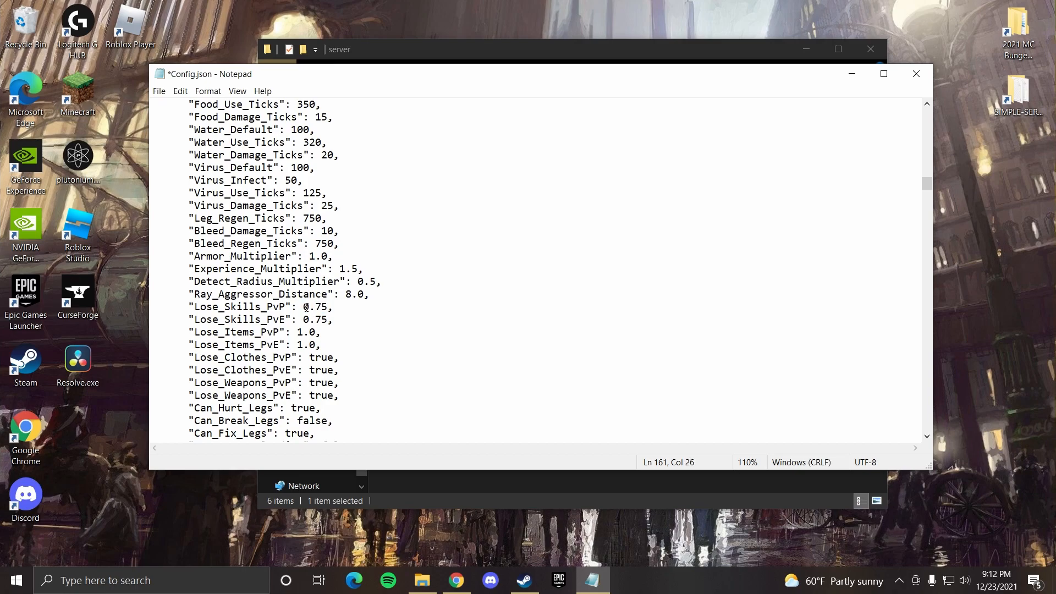
double_click(314, 307)
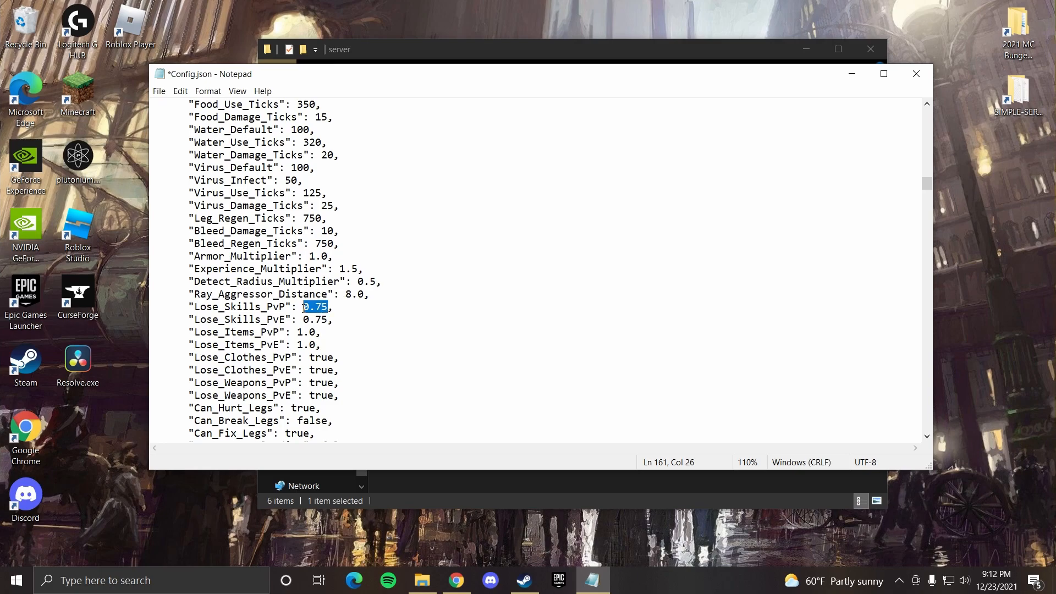
text(1)
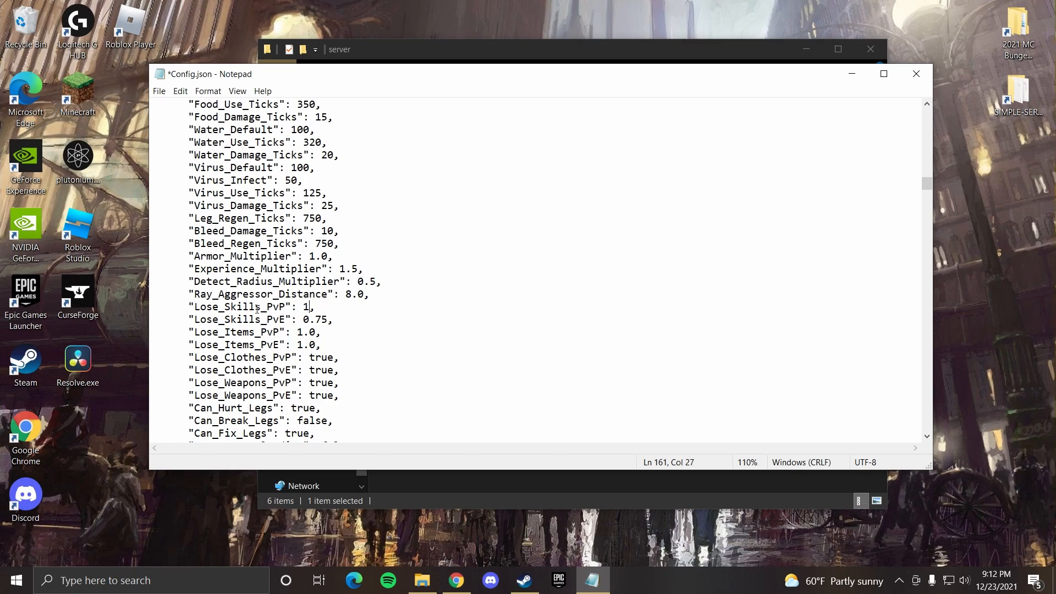
drag(307, 307, 211, 307)
text(0)
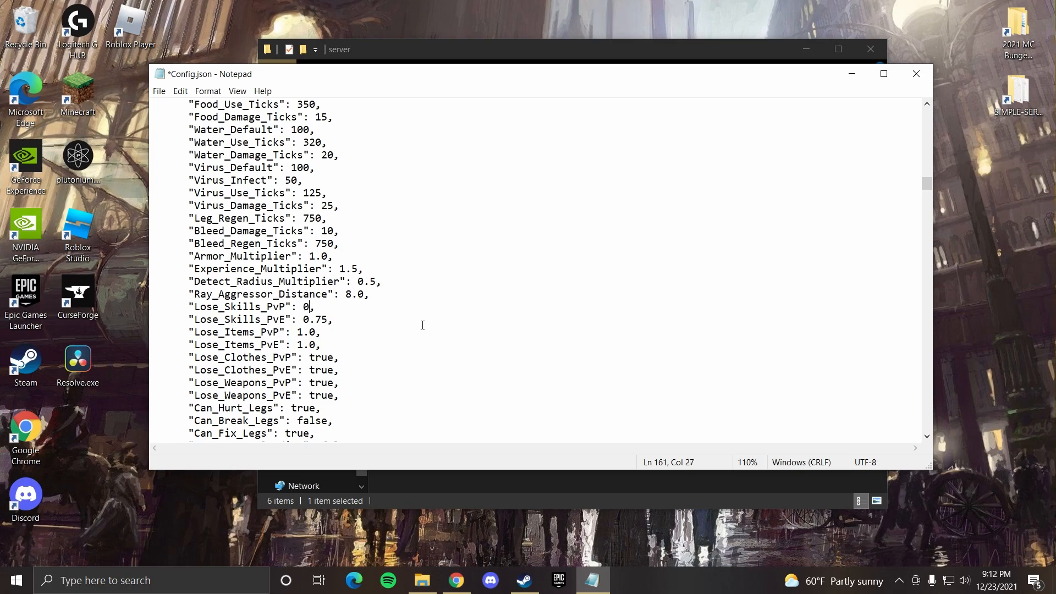
key(Backspace)
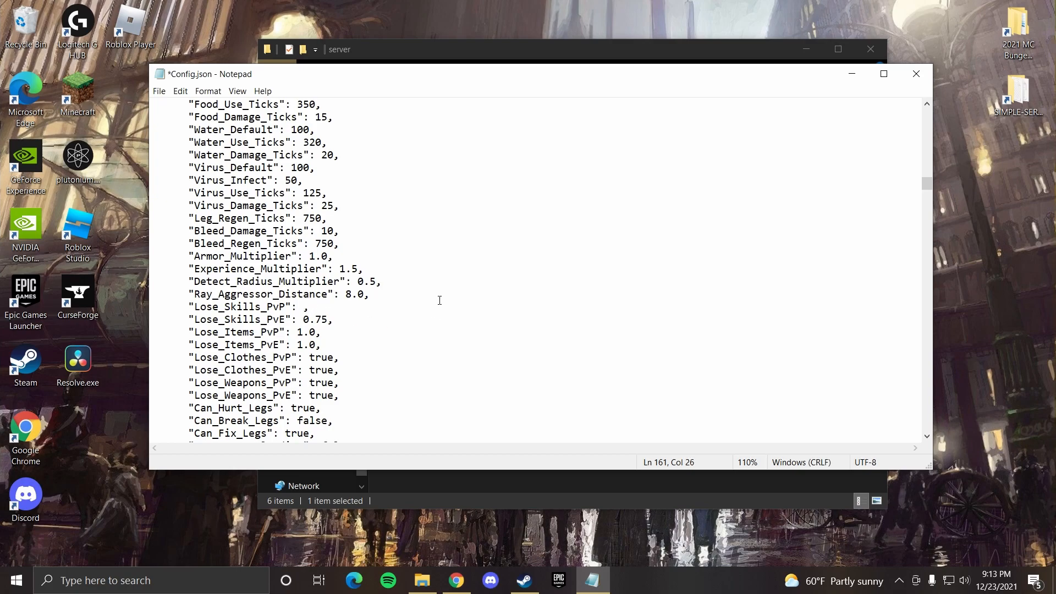
text(1)
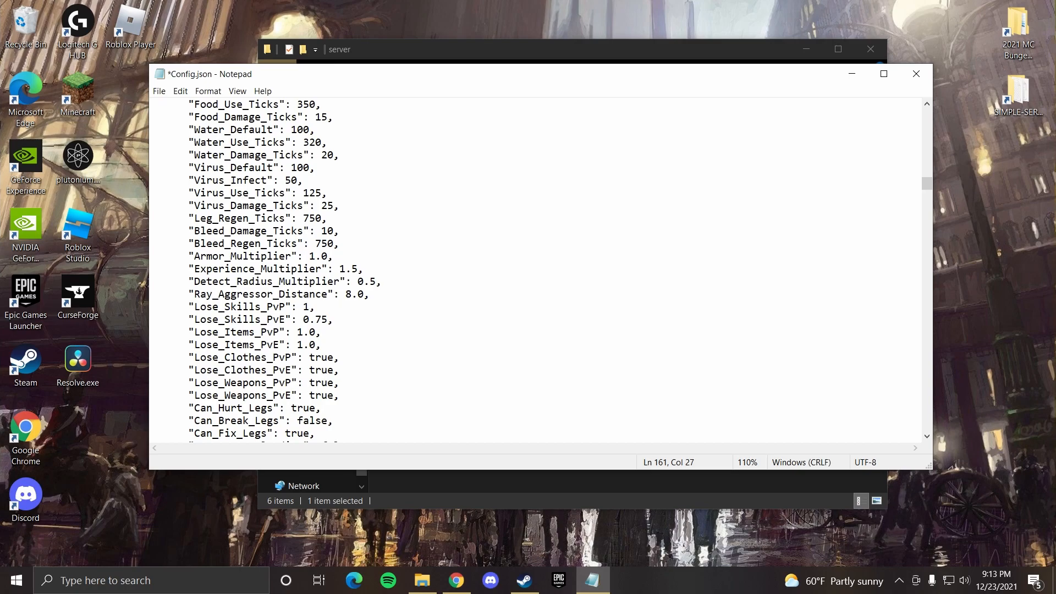
text(0.95)
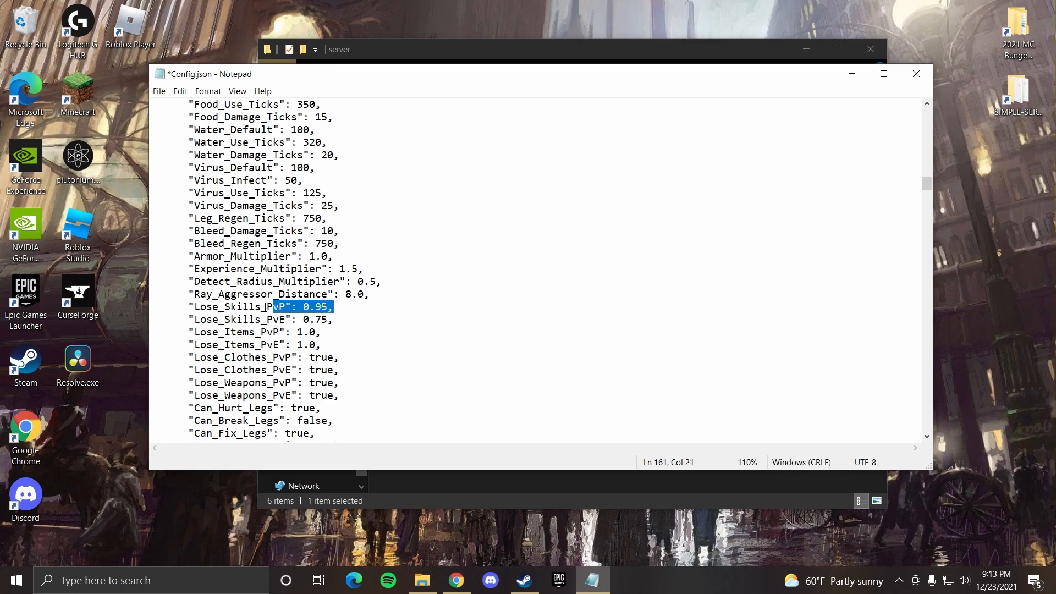
Change Lose_Skills_PvE to 0.85
click(259, 307)
text(8)
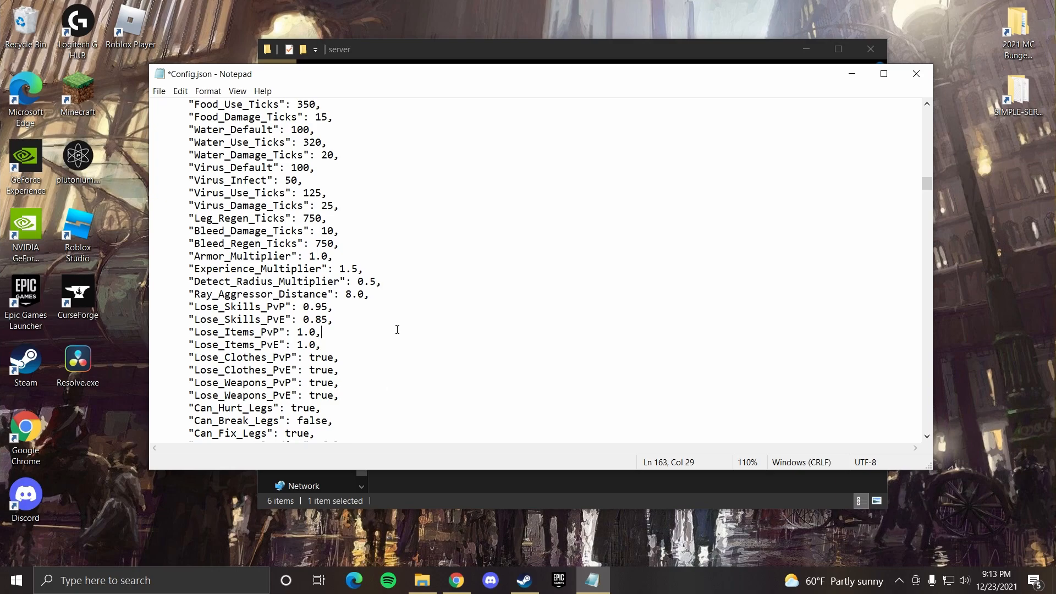
triple_click(254, 295)
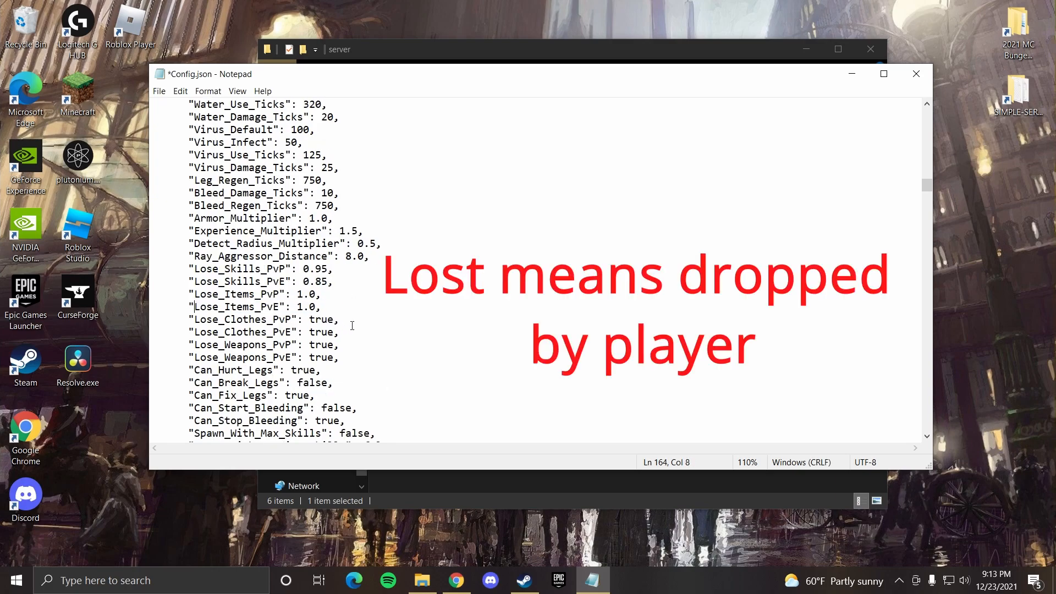
scroll(down, 3)
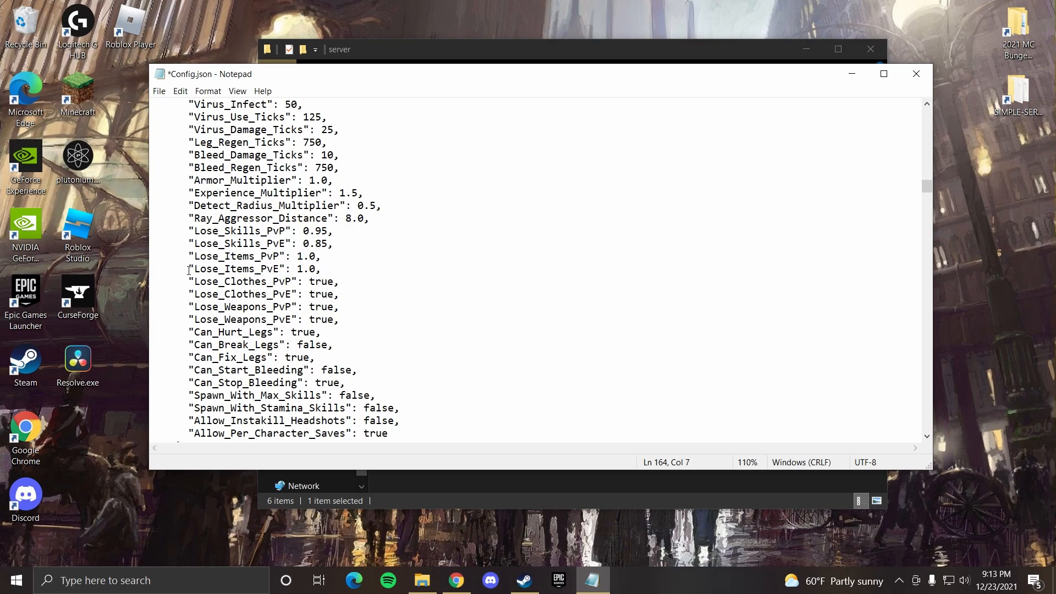
Scroll through Events to the Gameplay section at the end of Config.json
scroll(down, 3)
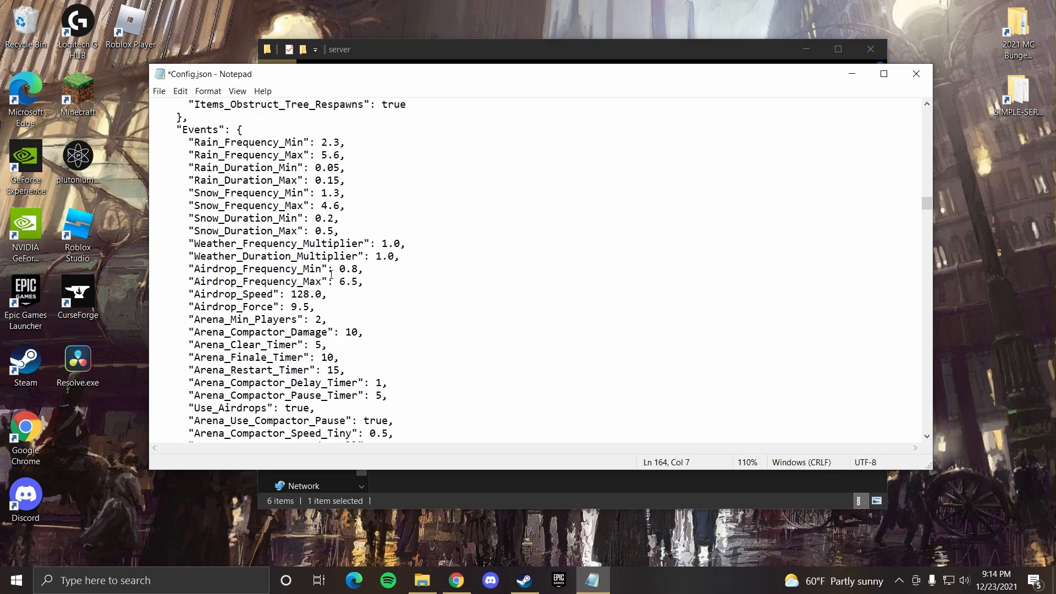
mouse_move(265, 298)
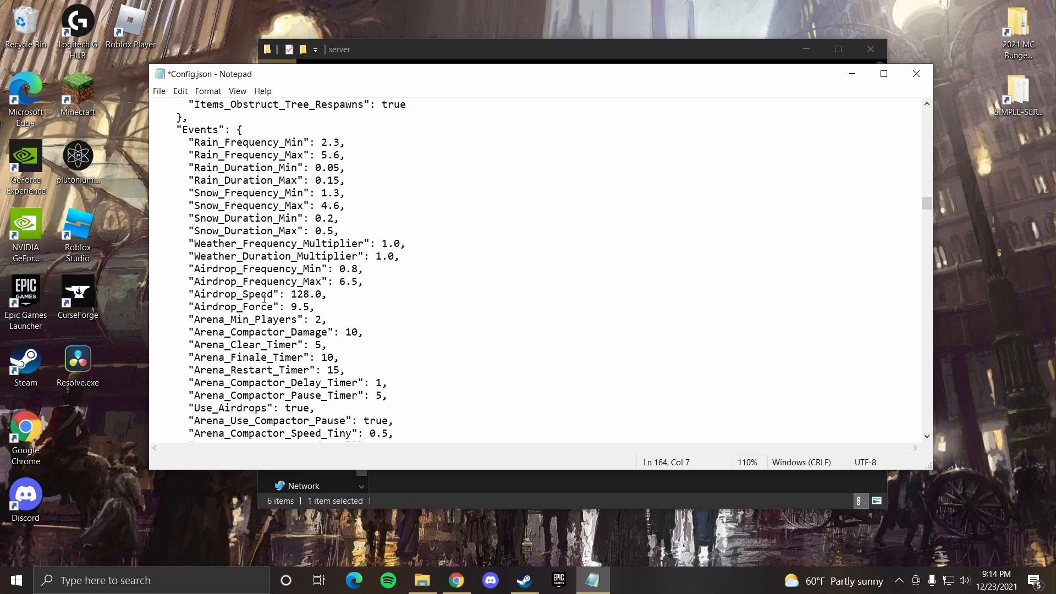
scroll(down, 3)
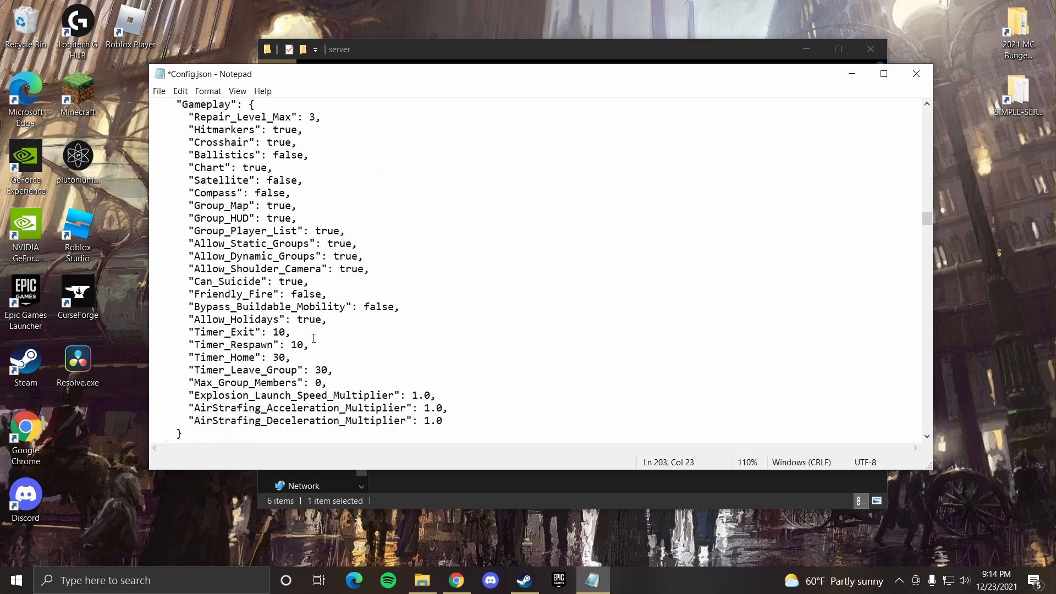
mouse_move(304, 346)
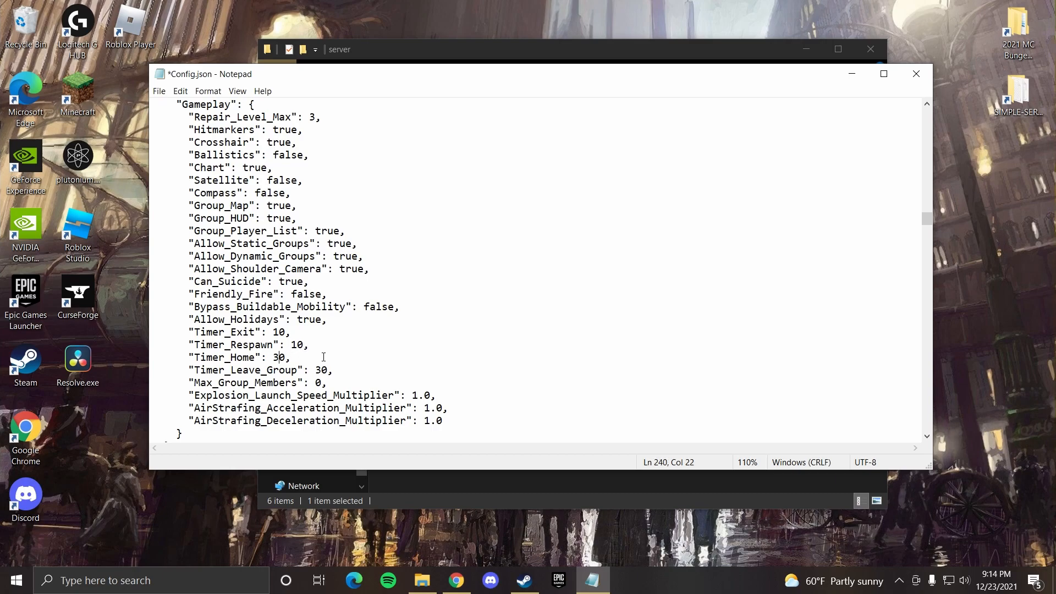
key(Backspace)
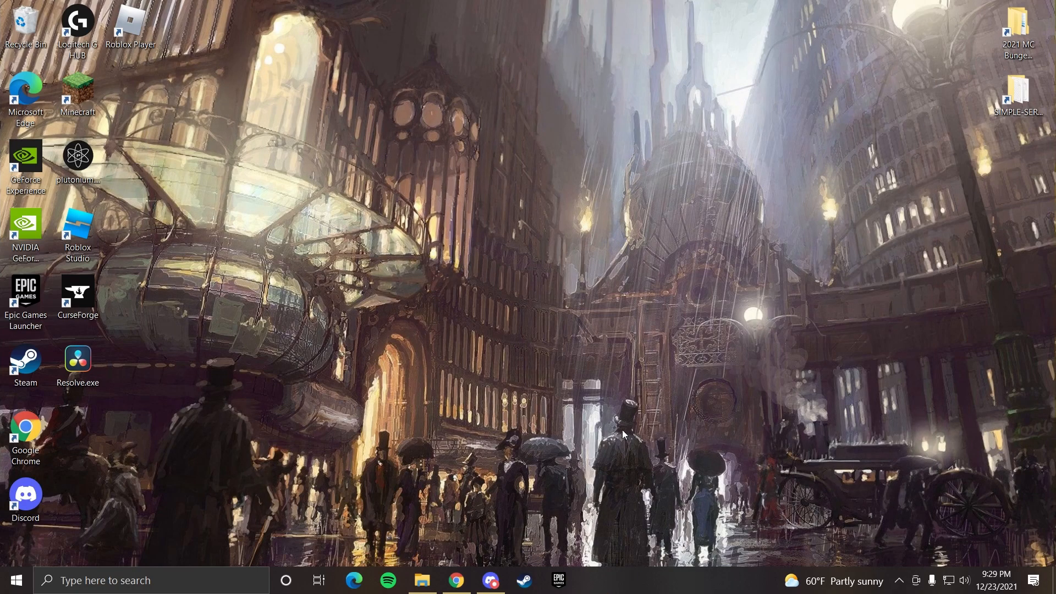
mouse_move(501, 521)
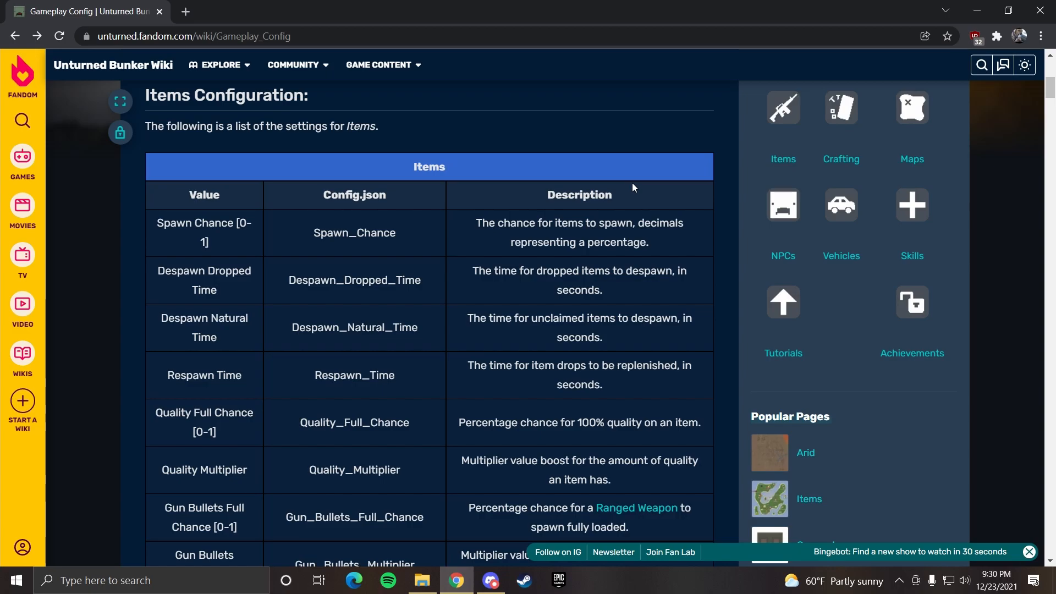
Scroll the Gameplay Config wiki page down to the Zombies Configuration table
scroll(down, 3)
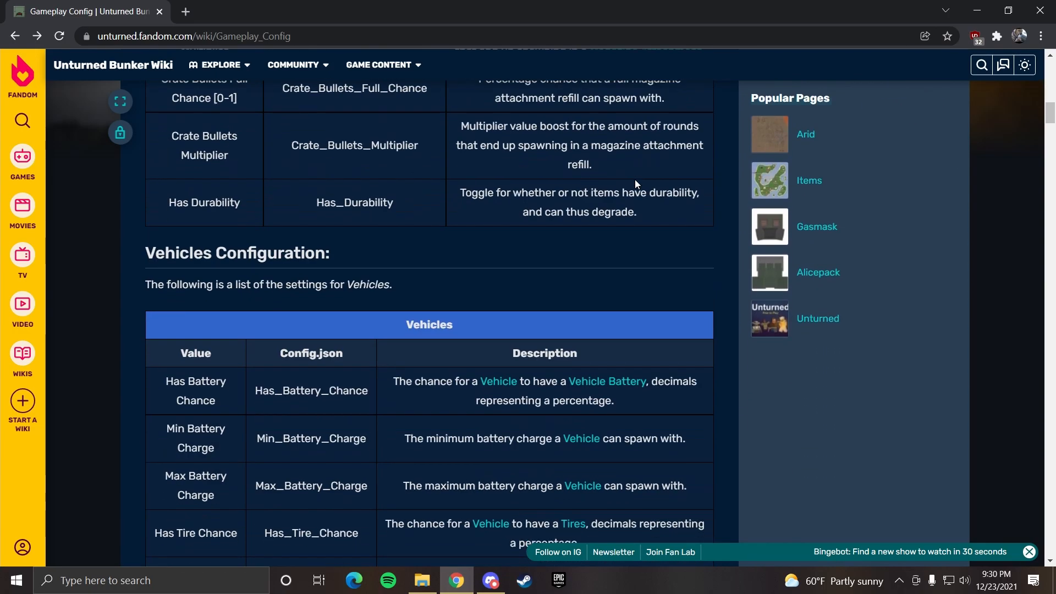
scroll(down, 3)
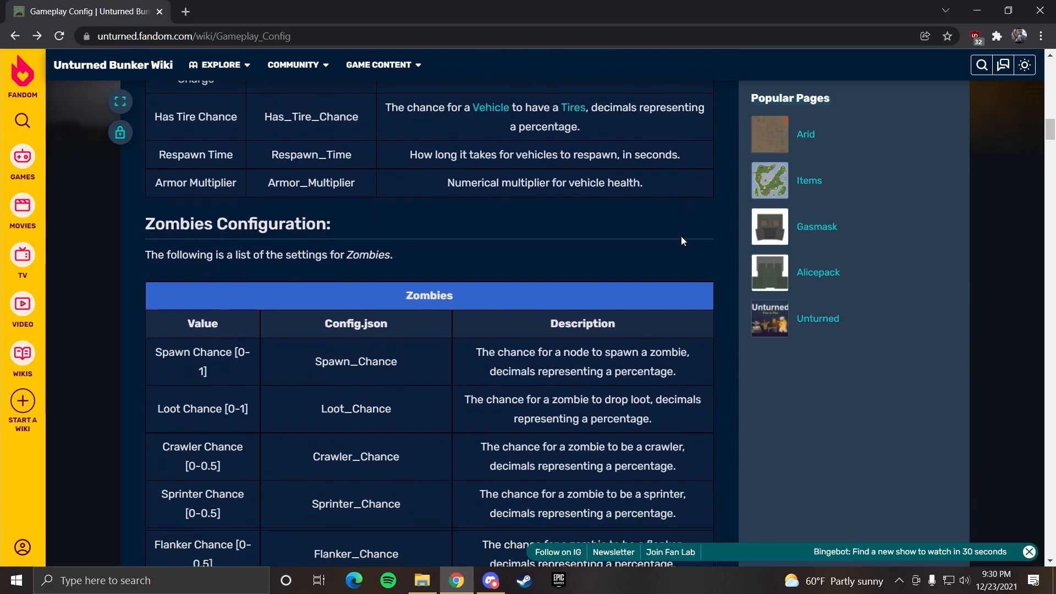